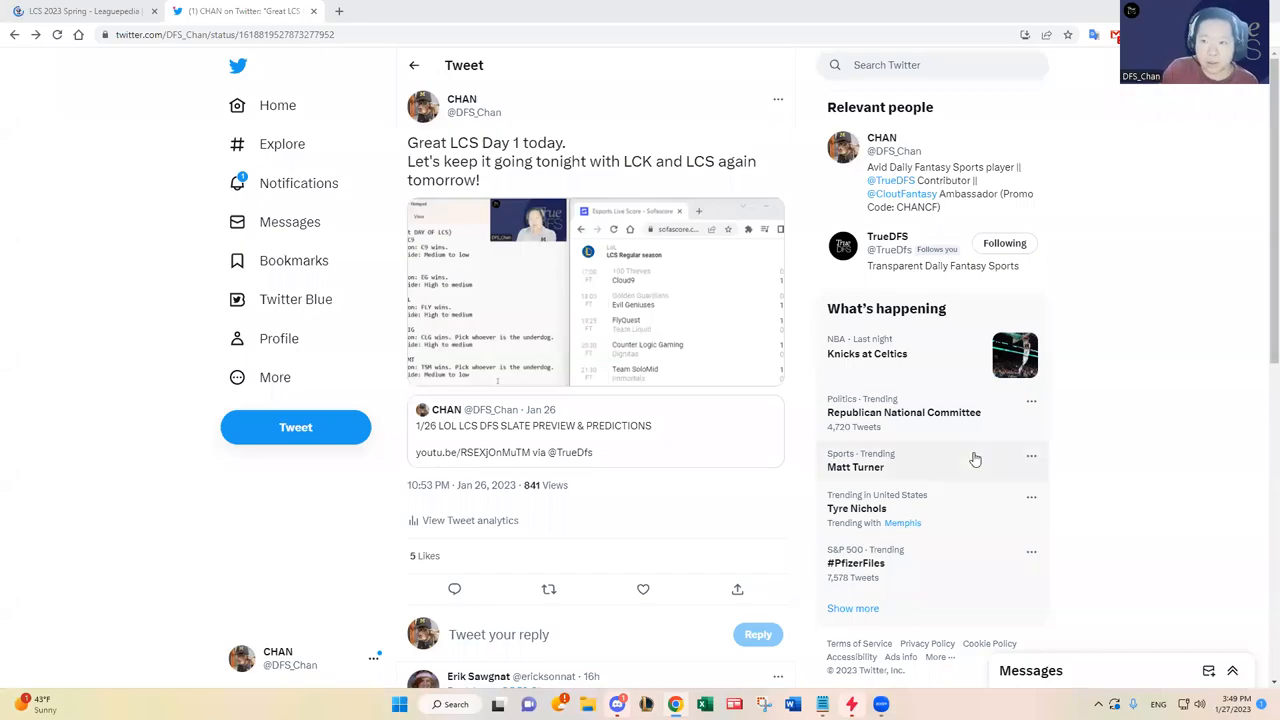
mouse_move(1082, 408)
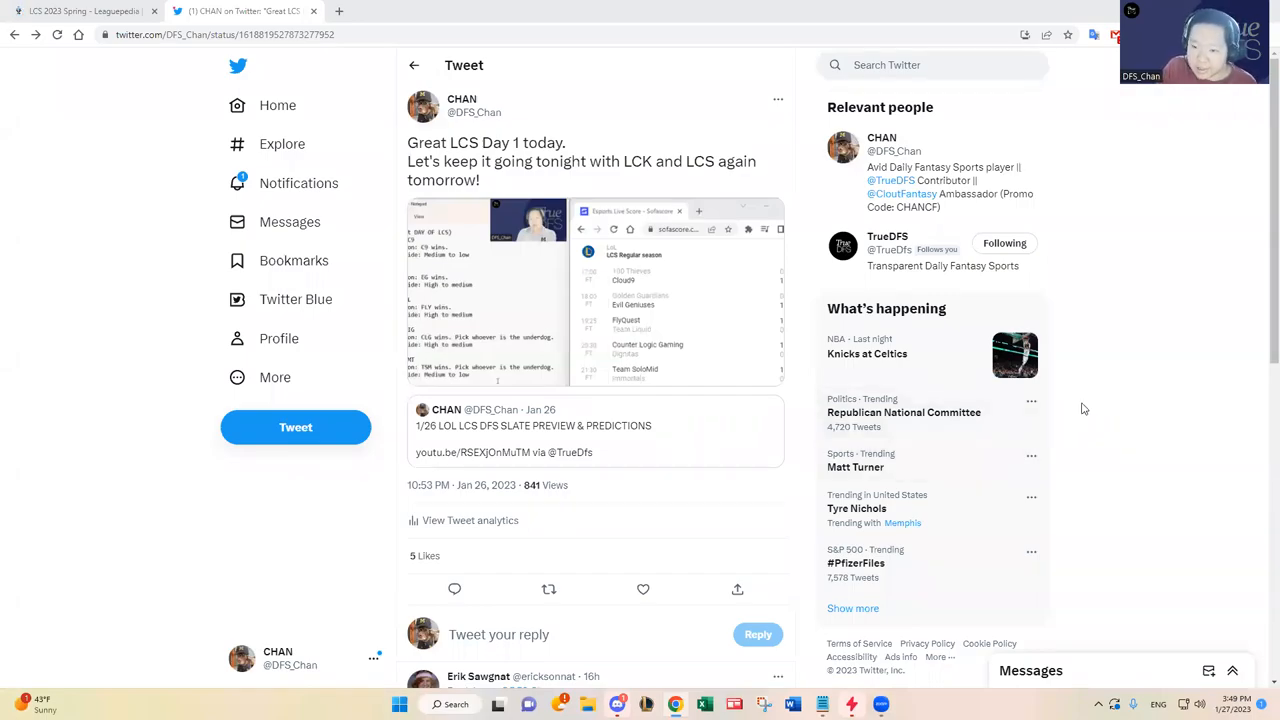
mouse_move(1120, 382)
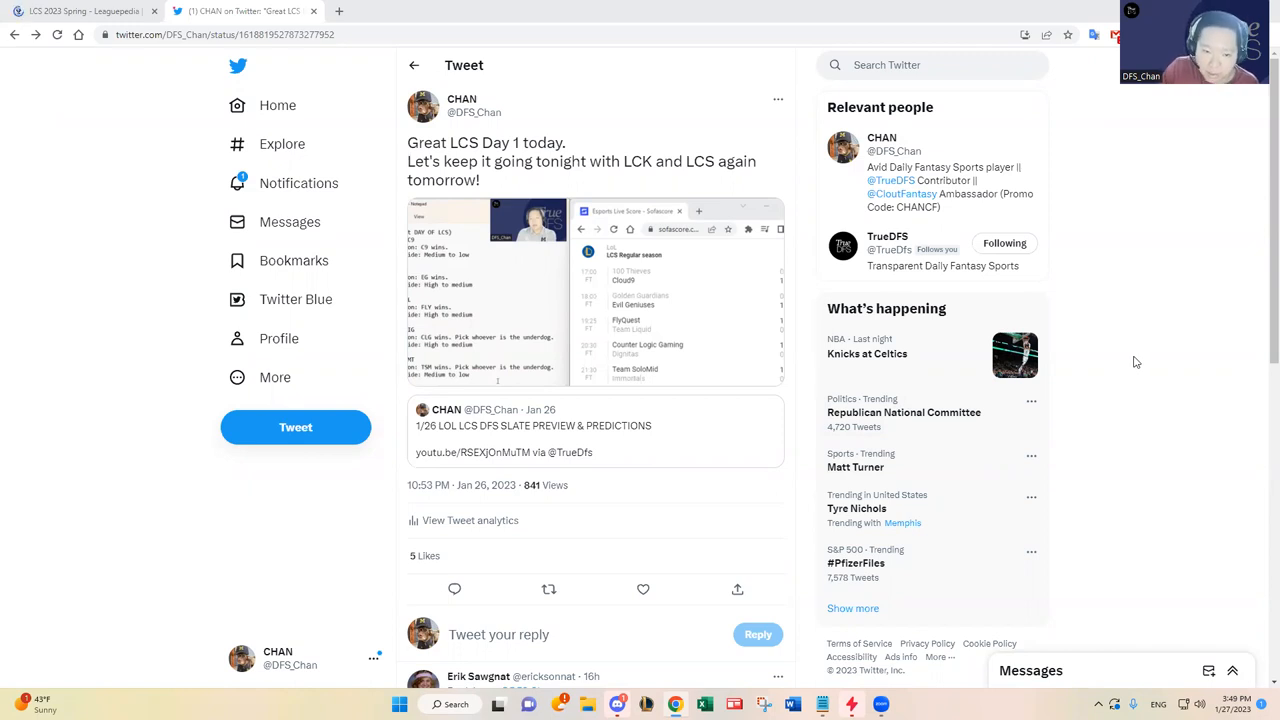
mouse_move(940, 319)
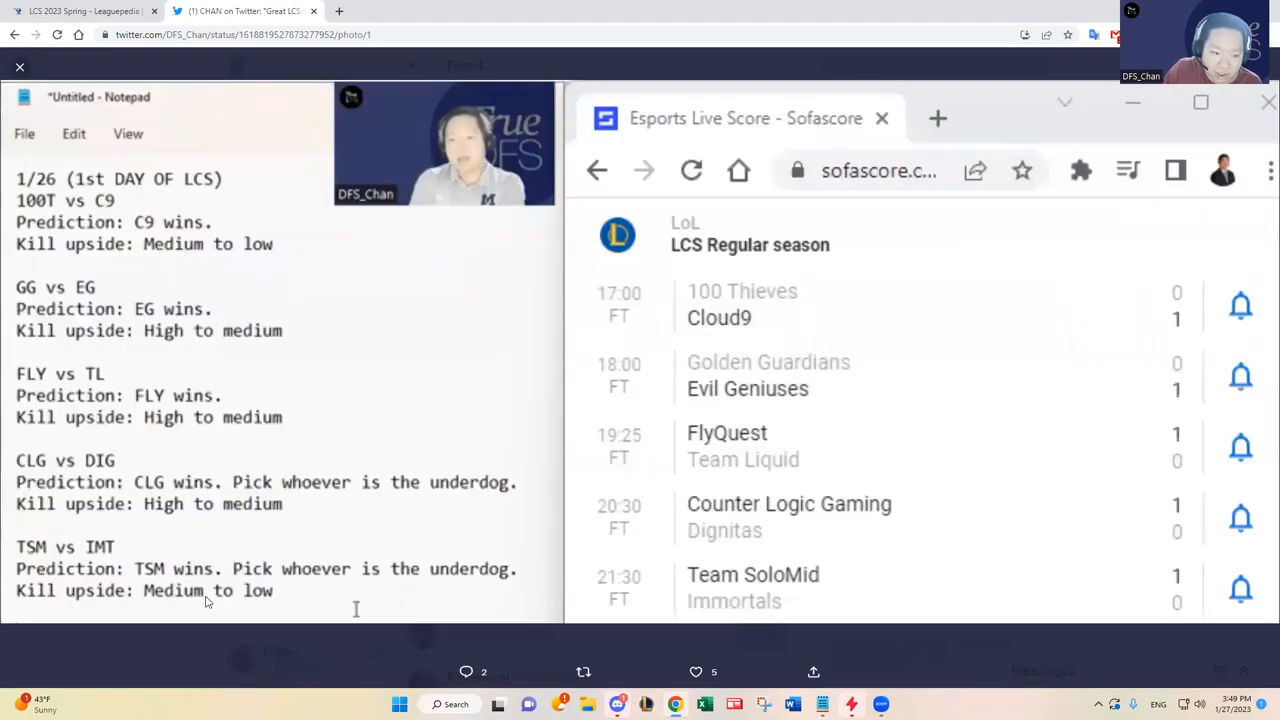
mouse_move(915, 647)
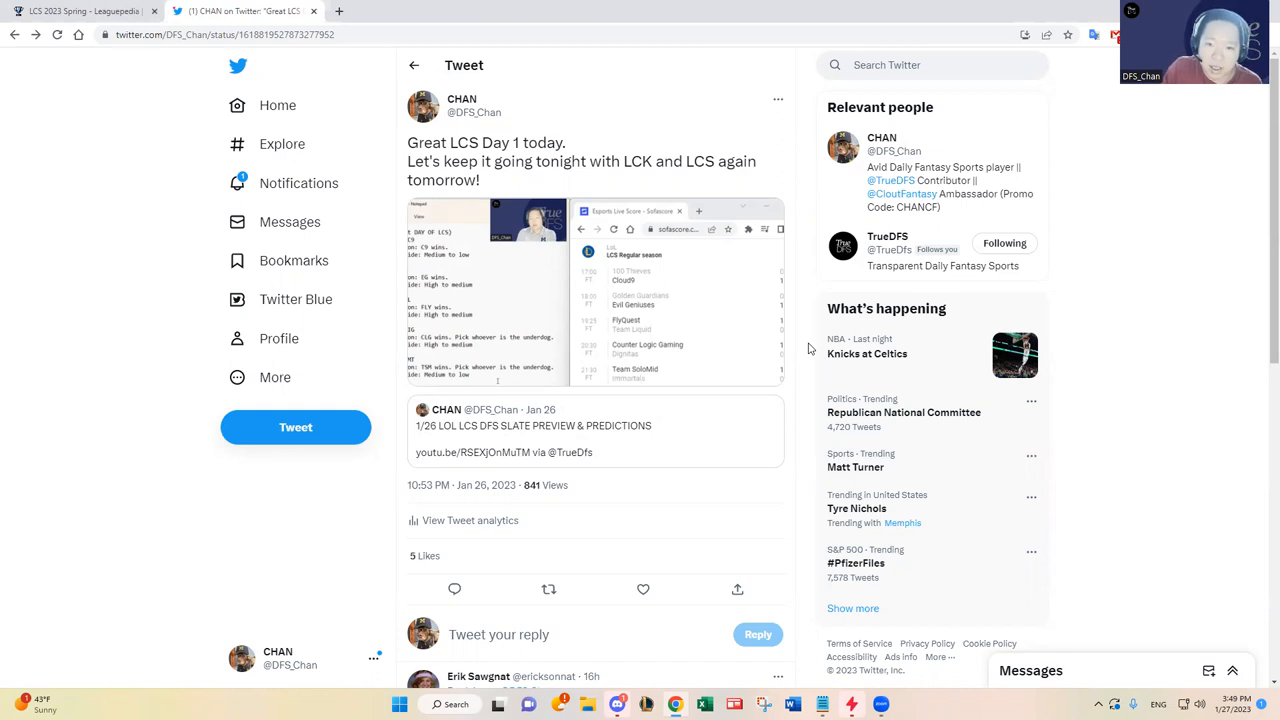
mouse_move(663, 258)
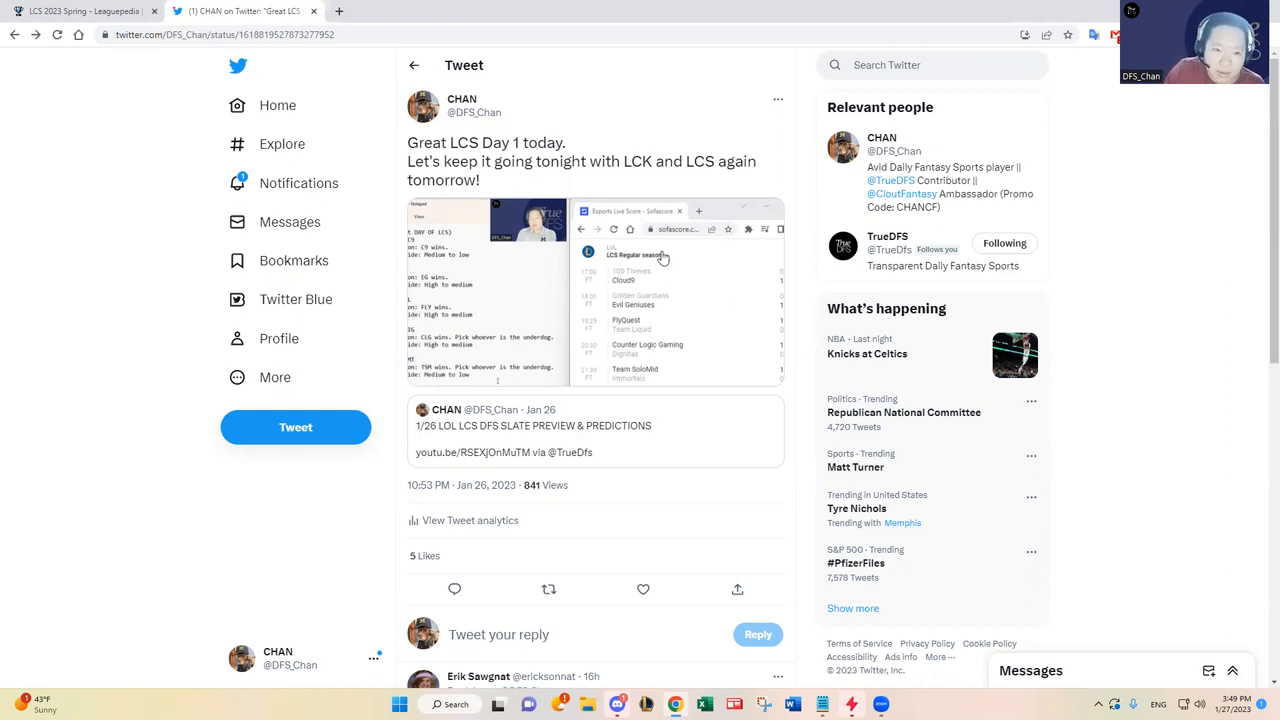
mouse_move(371, 195)
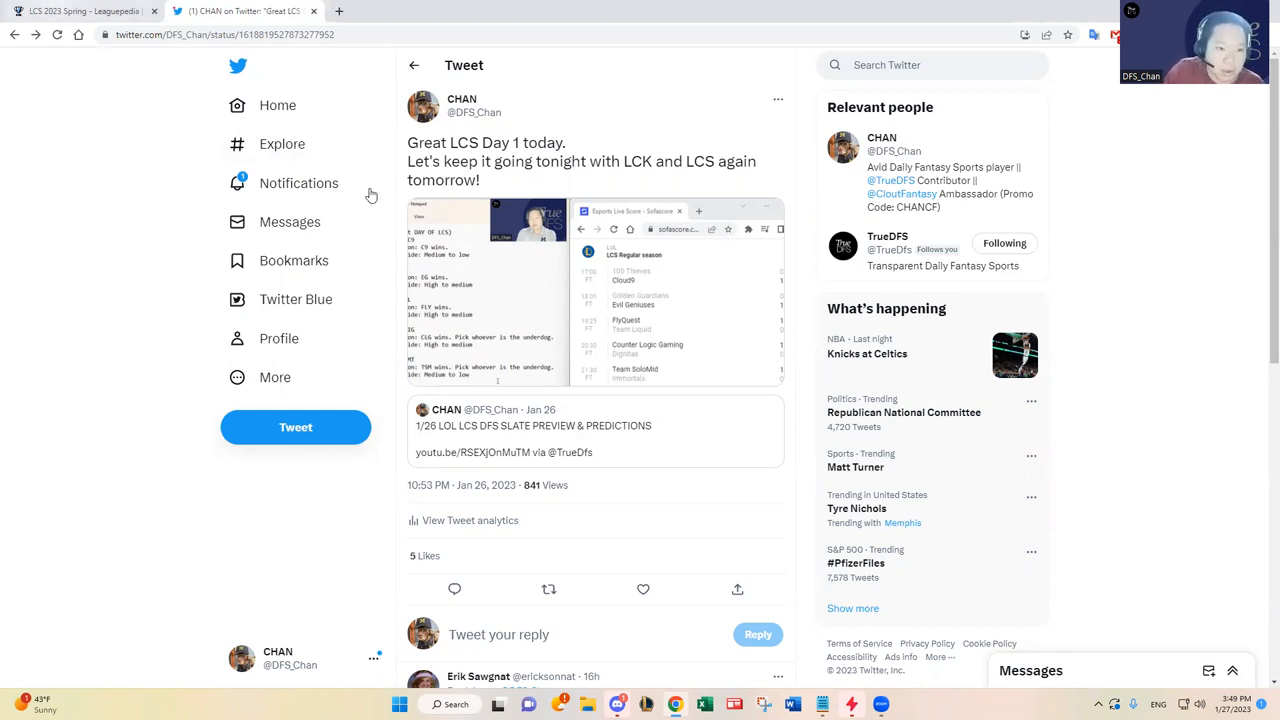
Go back twice in Twitter to the LCS prediction tweet with the matchup hashtags
click(14, 34)
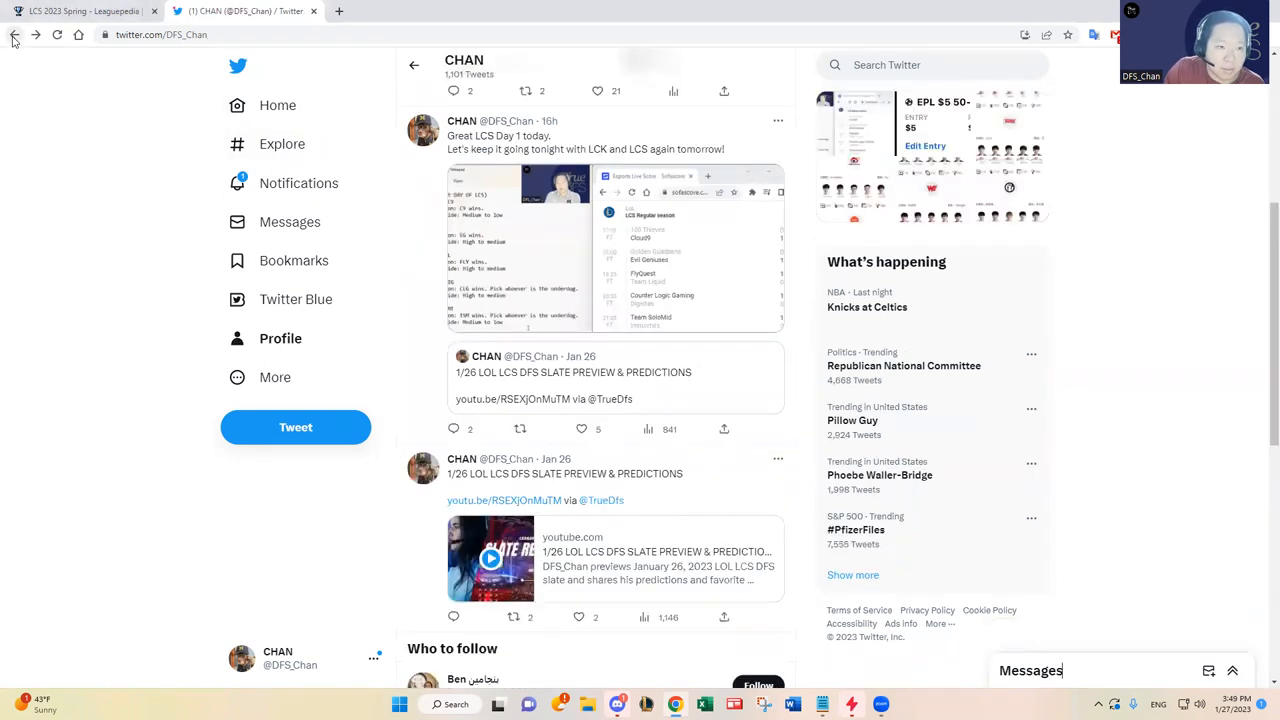
click(14, 34)
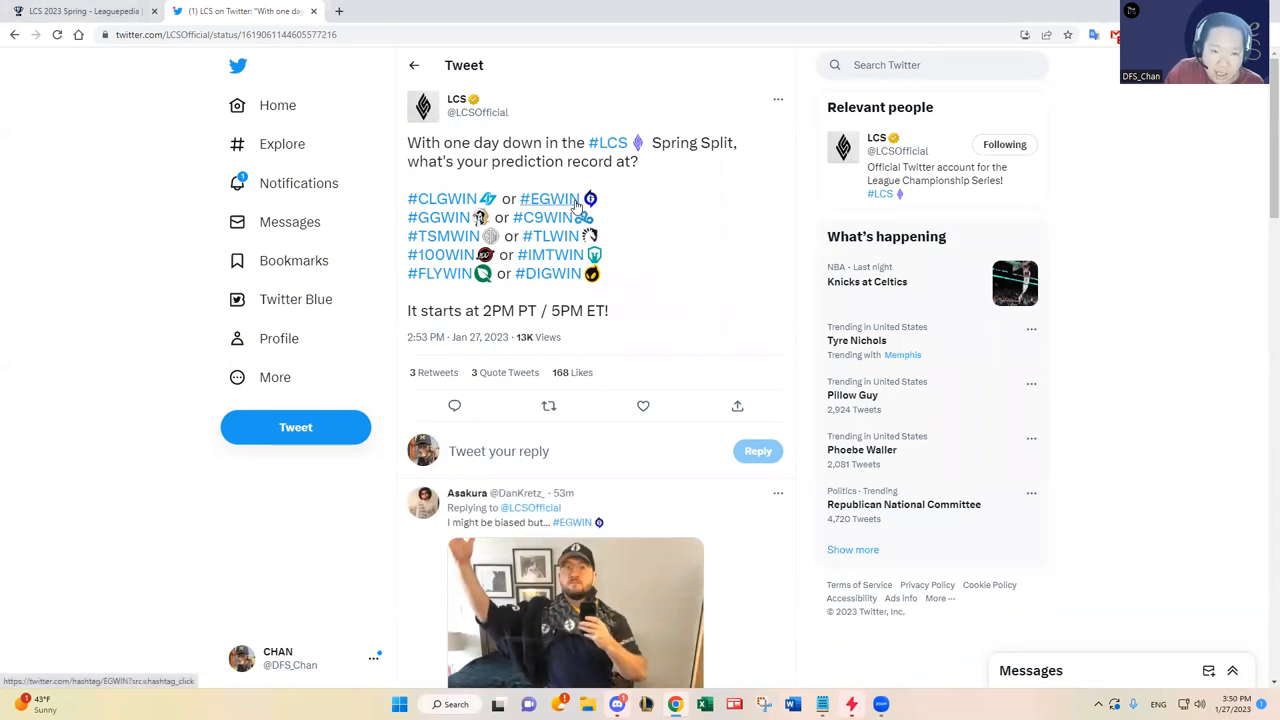
mouse_move(548, 217)
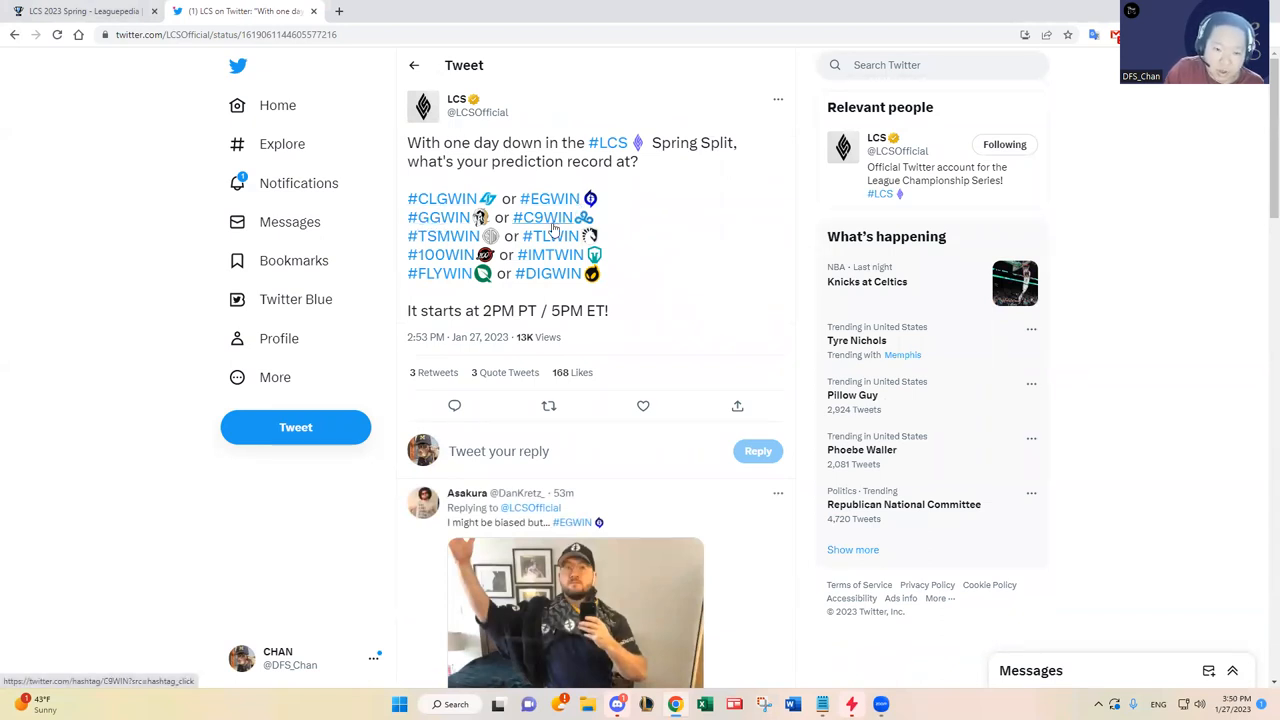
mouse_move(548, 236)
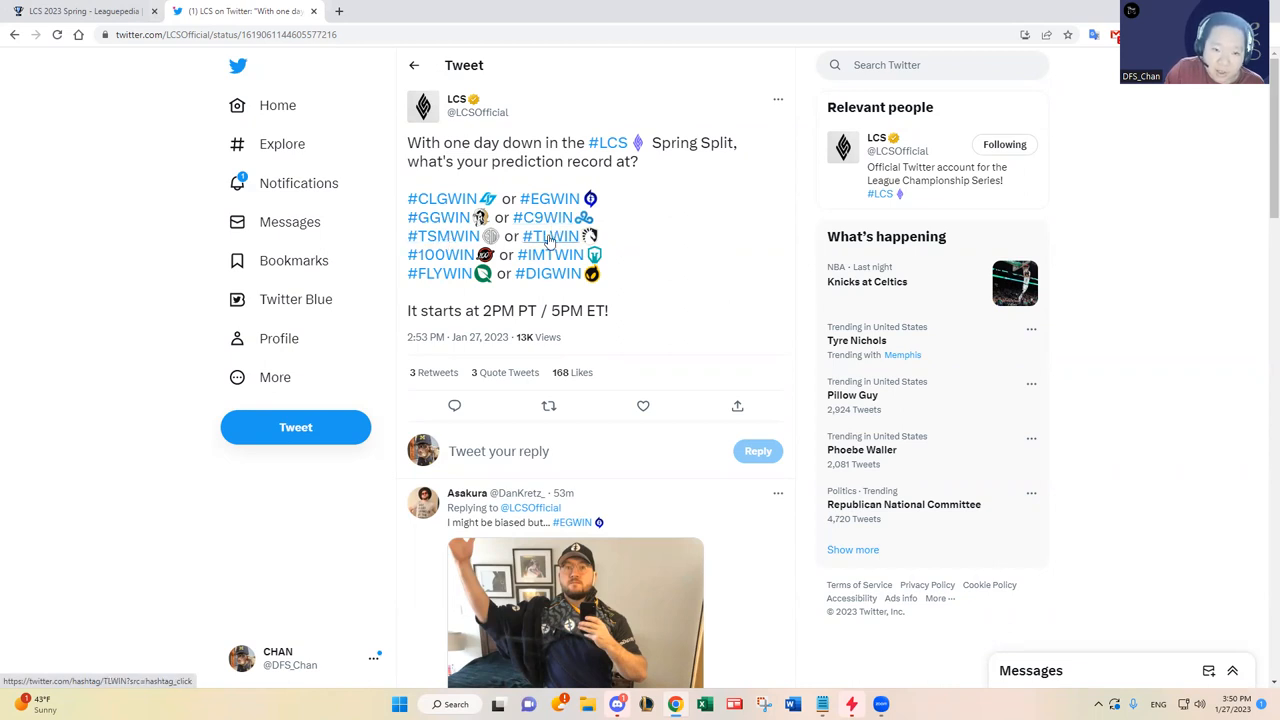
mouse_move(438, 254)
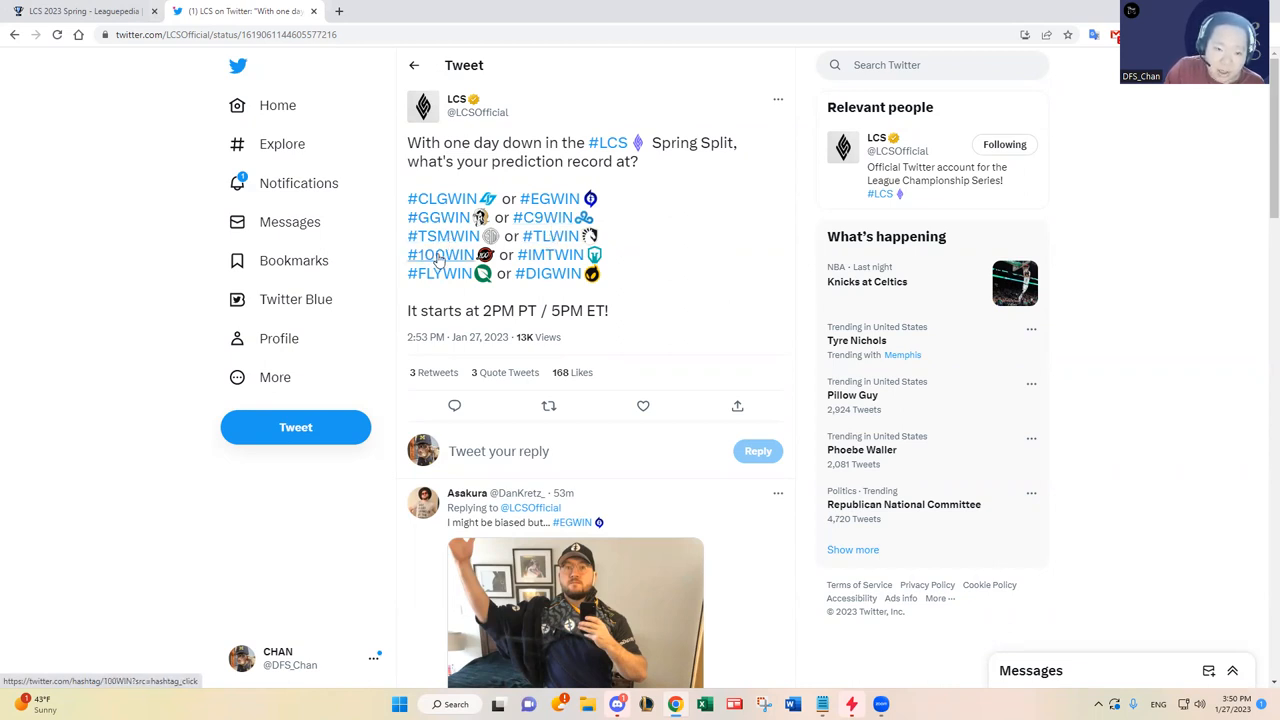
mouse_move(548, 274)
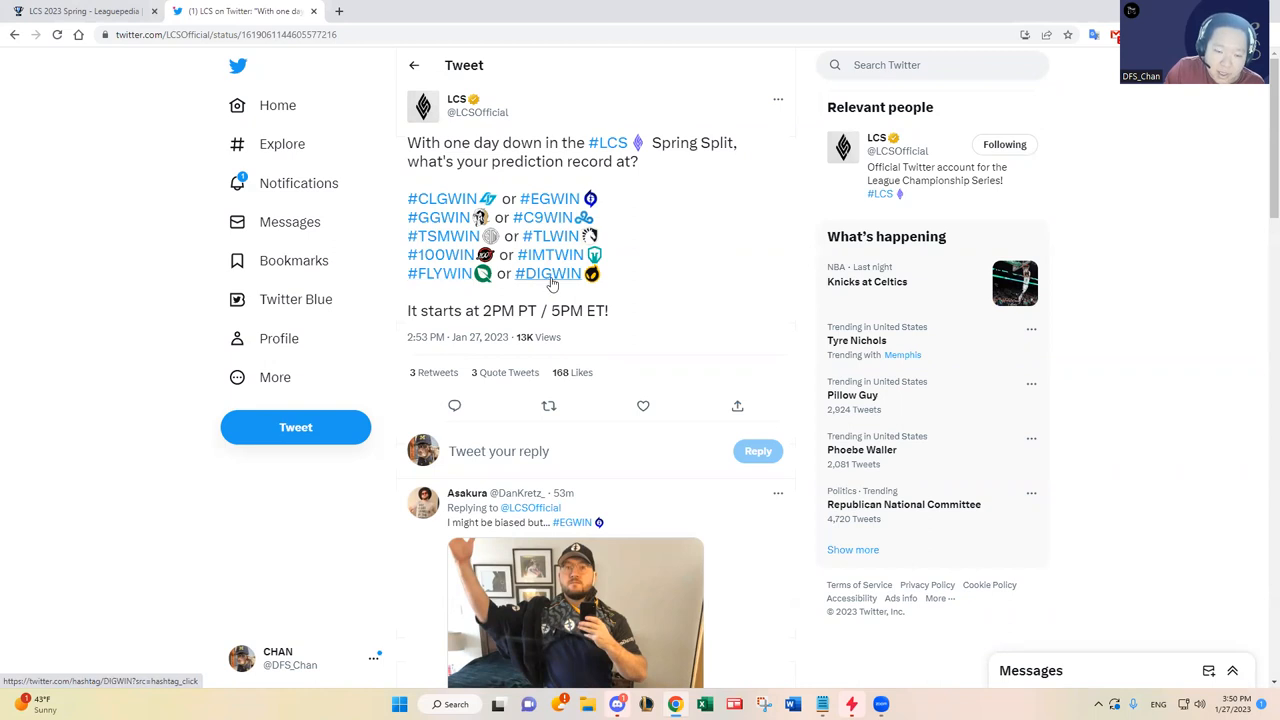
mouse_move(745, 346)
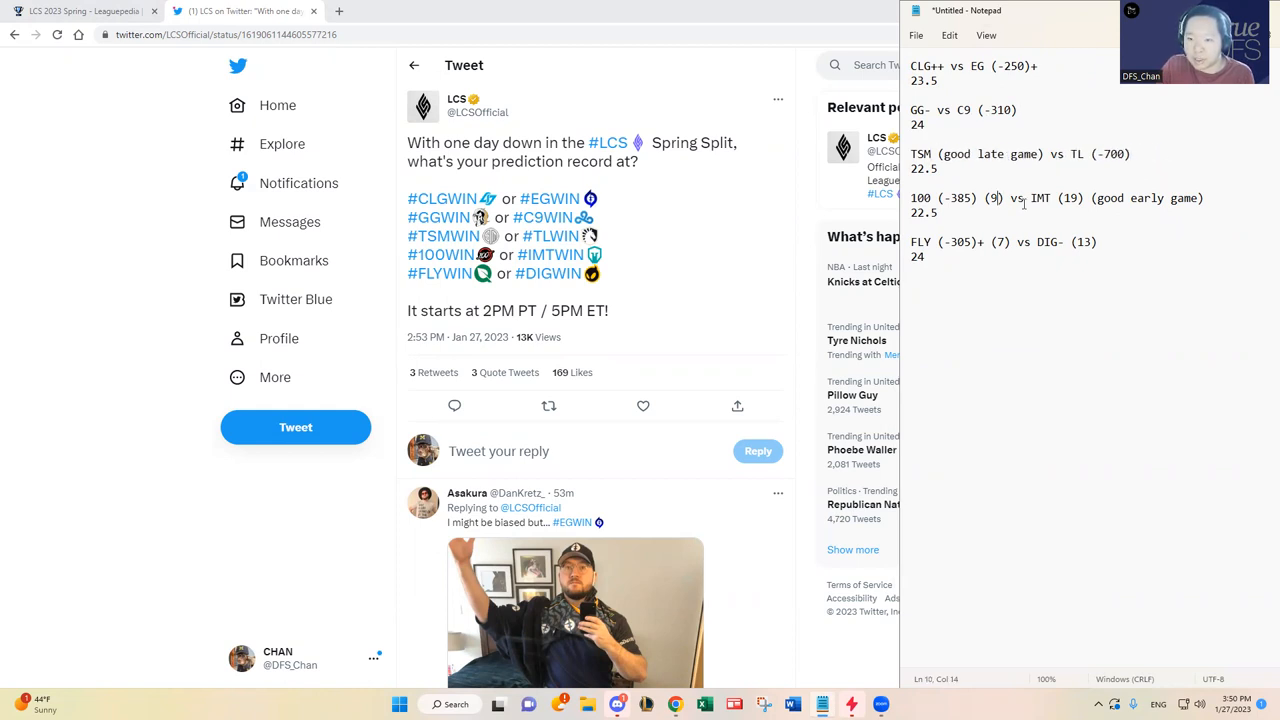
Highlight the 'good early game' note on the 100 vs IMT line, then deselect it
drag(1070, 198, 1178, 198)
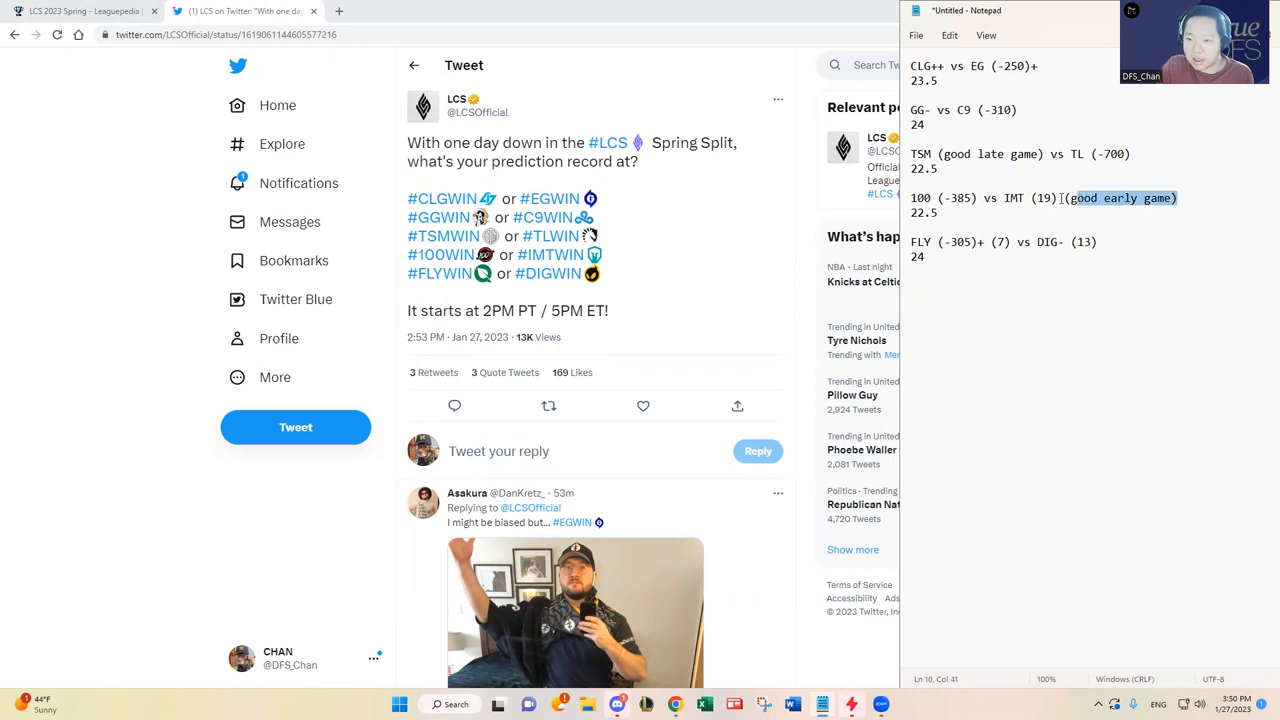
click(1009, 242)
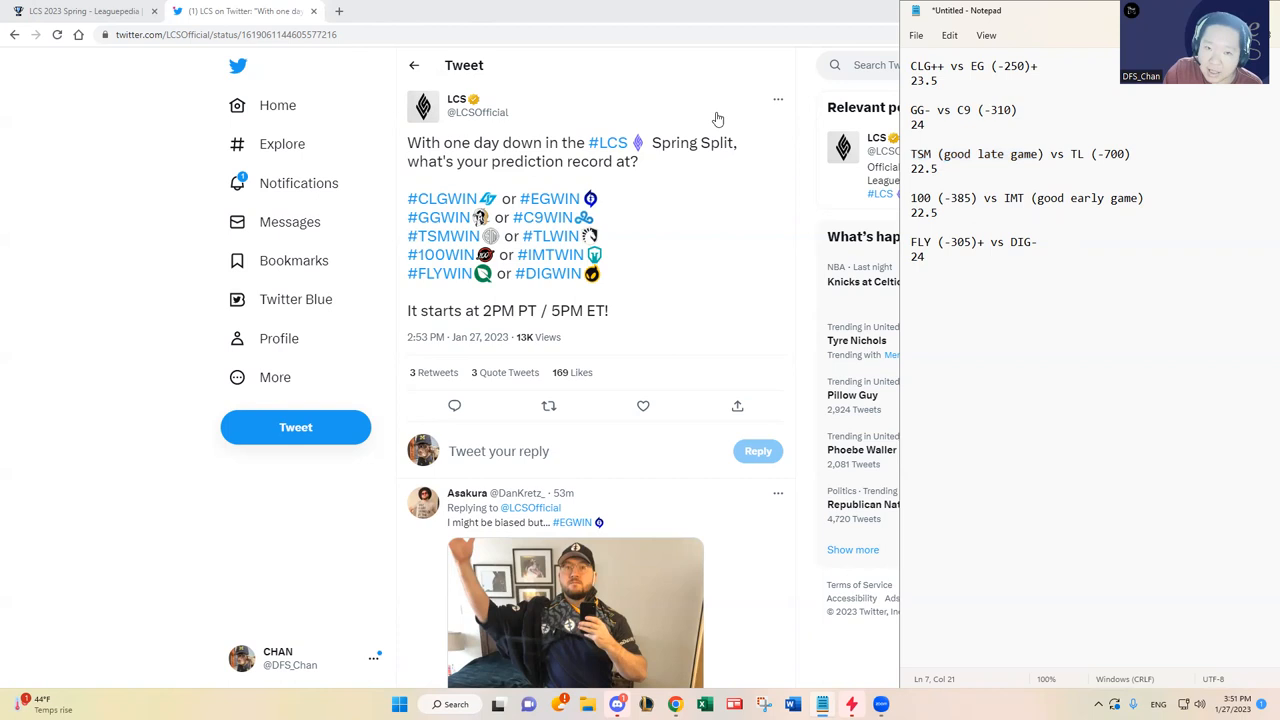
mouse_move(339, 11)
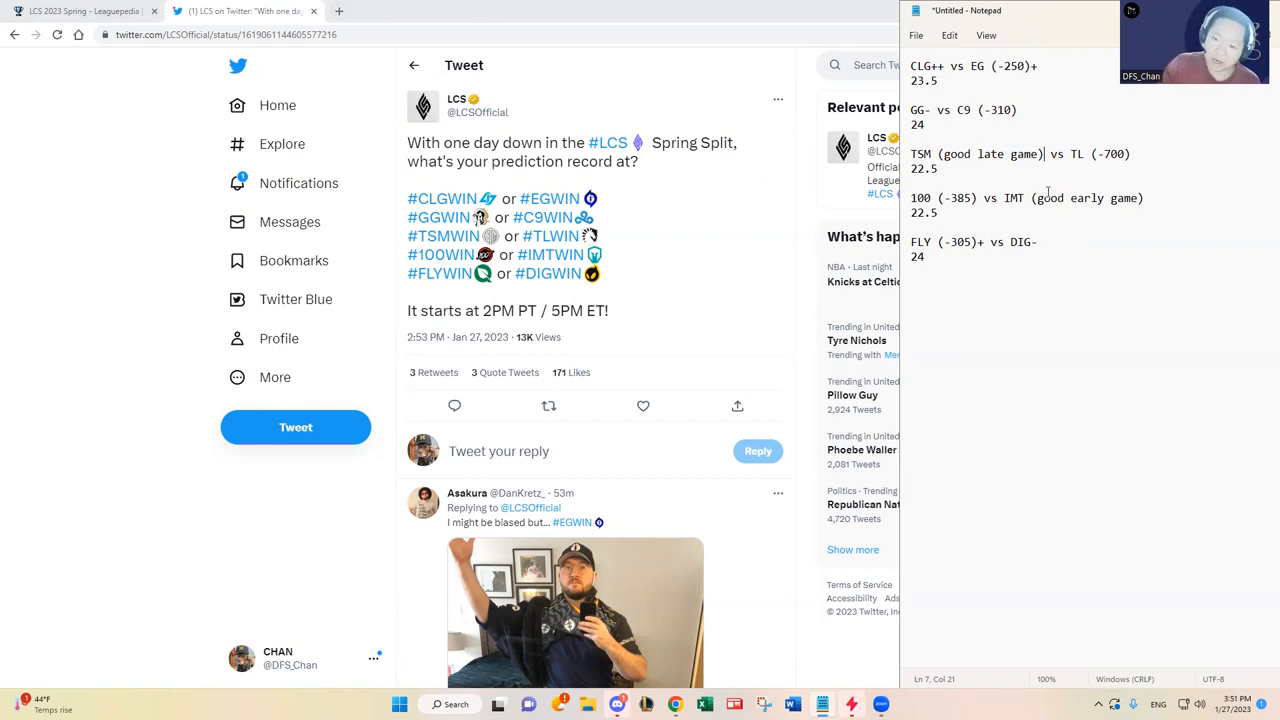
Select a word on the IMT matchup line while clearing the bracketed numbers
double_click(975, 153)
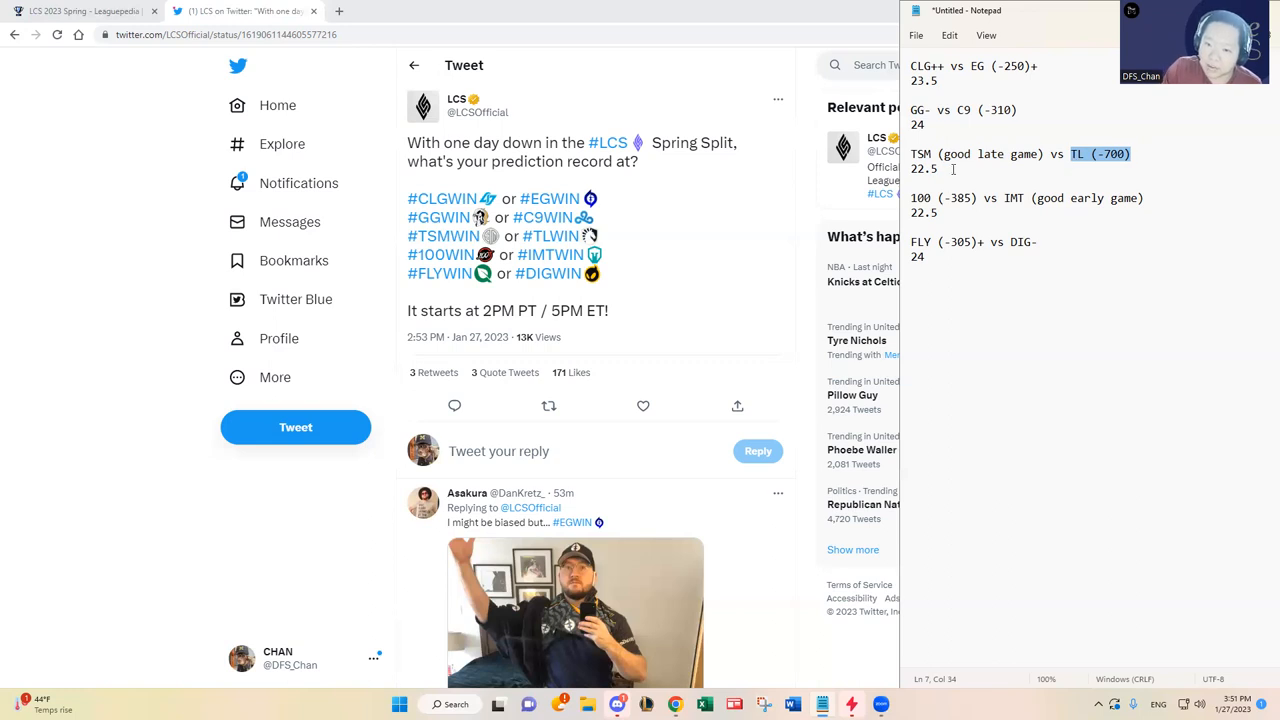
Append ' - Medium to low kill upside' after the 22.5 total under TSM vs TL
double_click(924, 168)
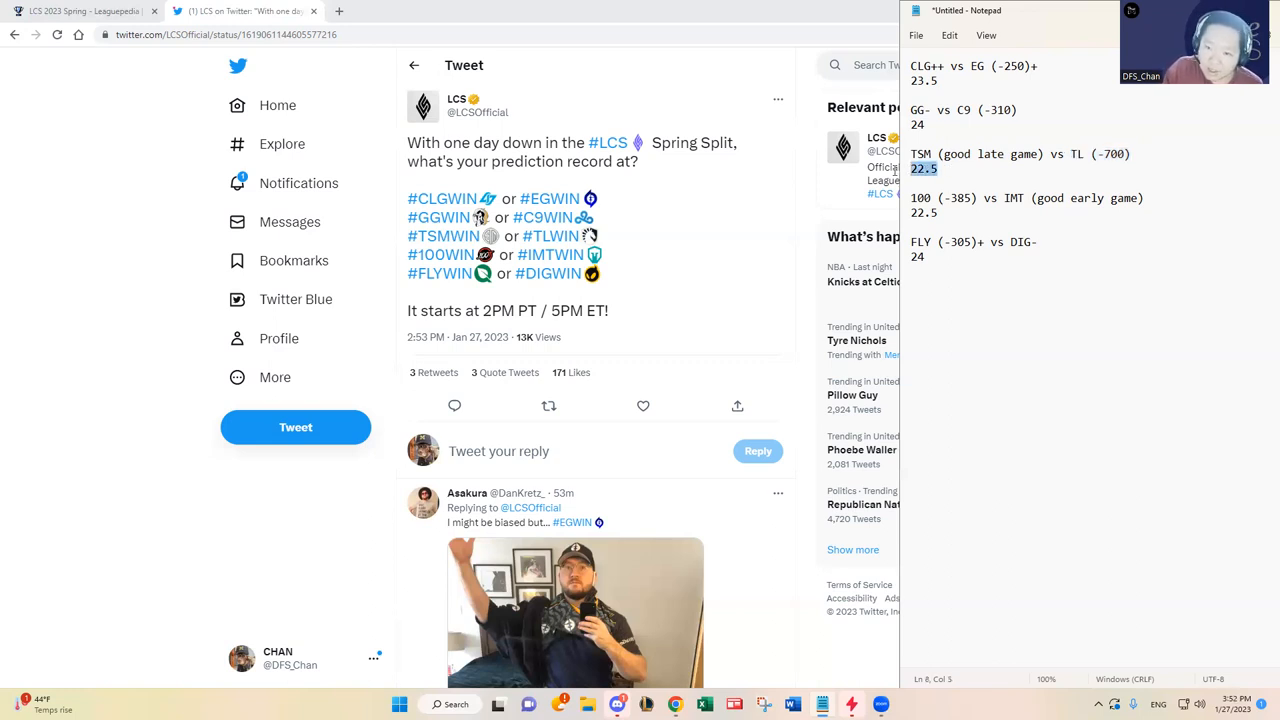
click(938, 168)
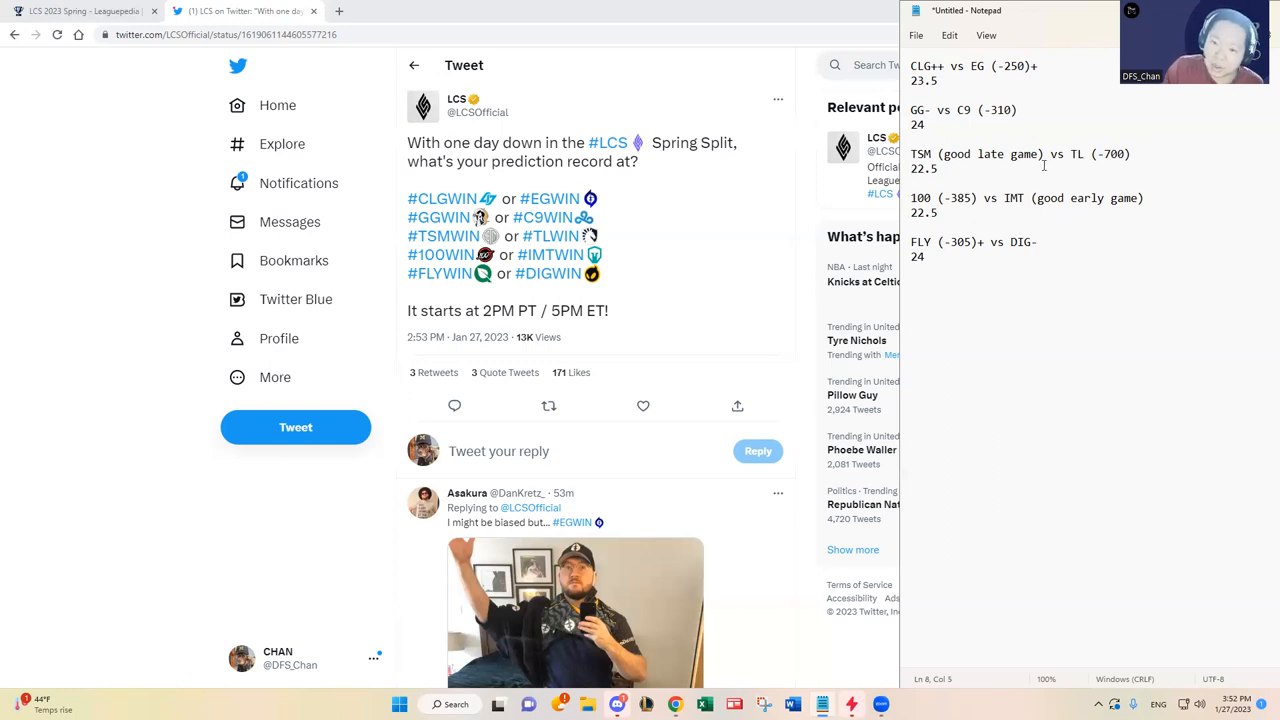
drag(912, 154, 937, 168)
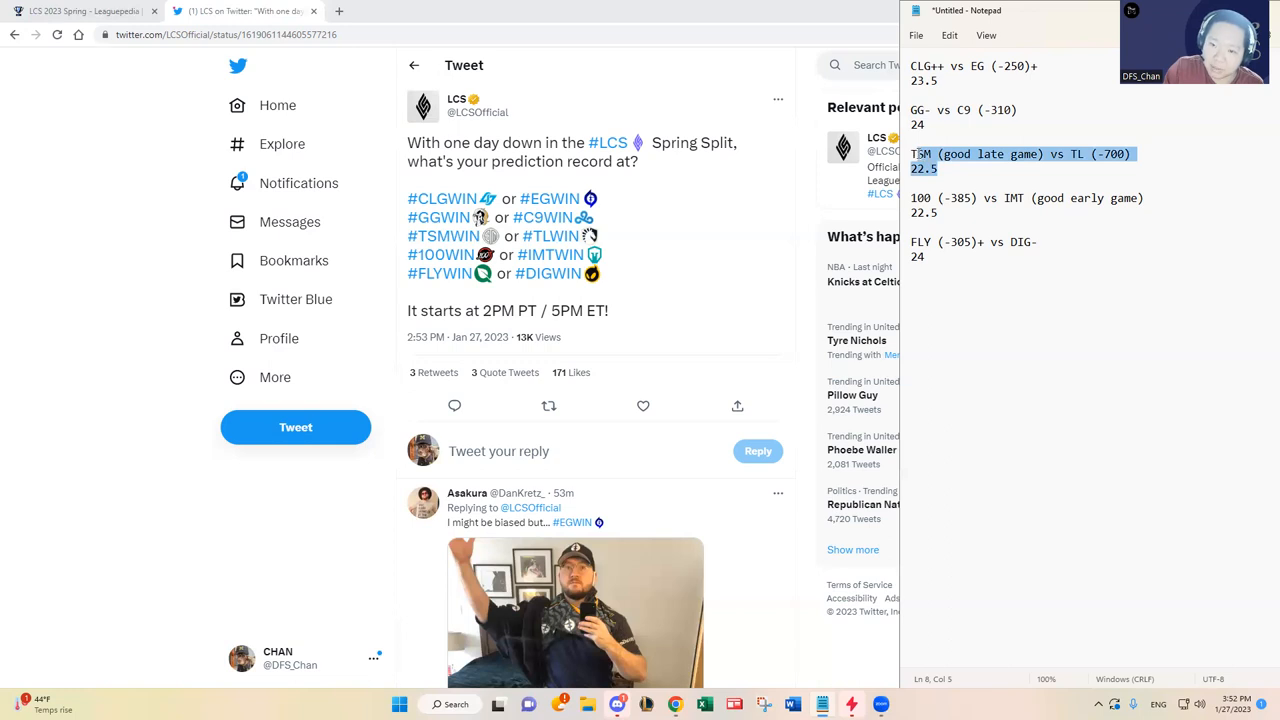
click(938, 168)
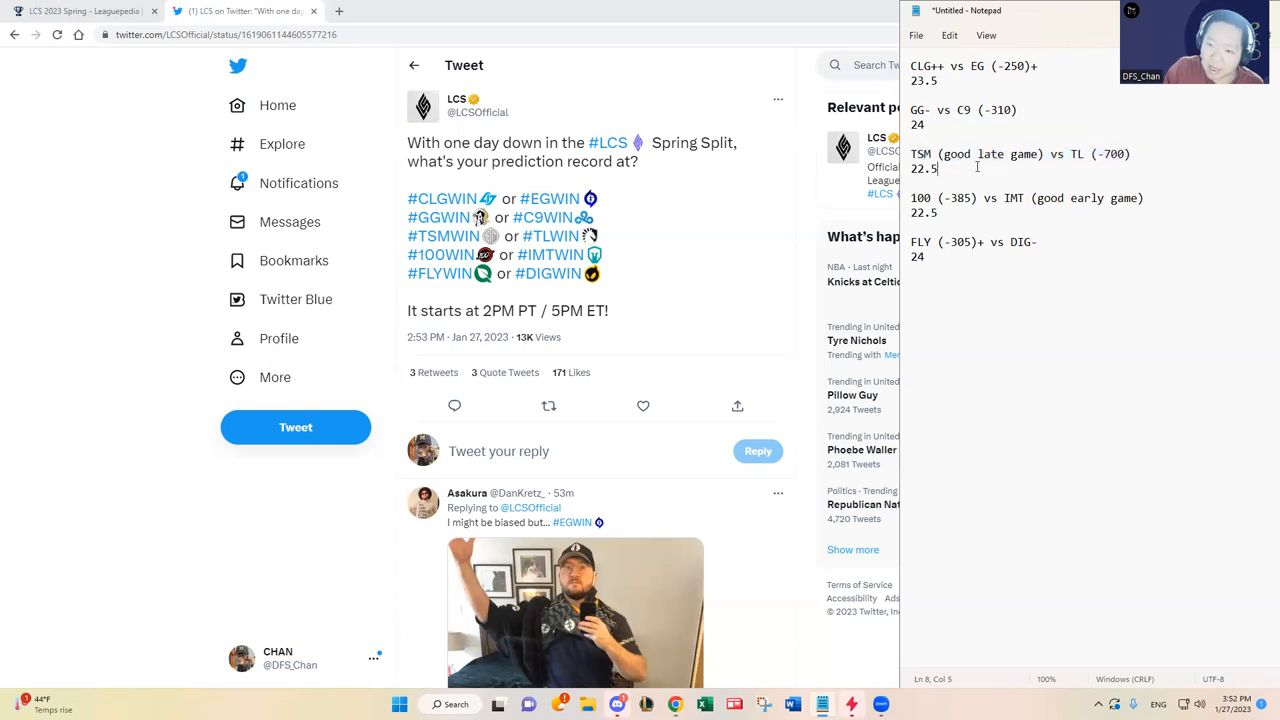
text(-)
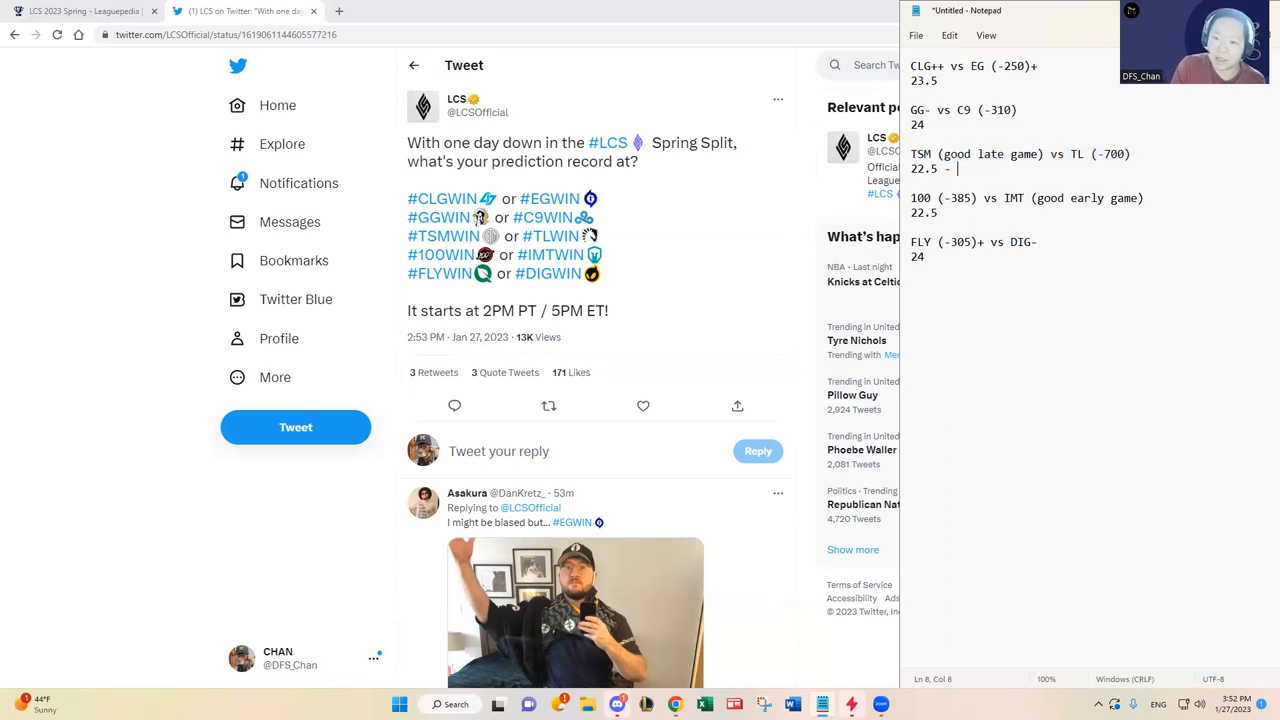
text(Medium to low k)
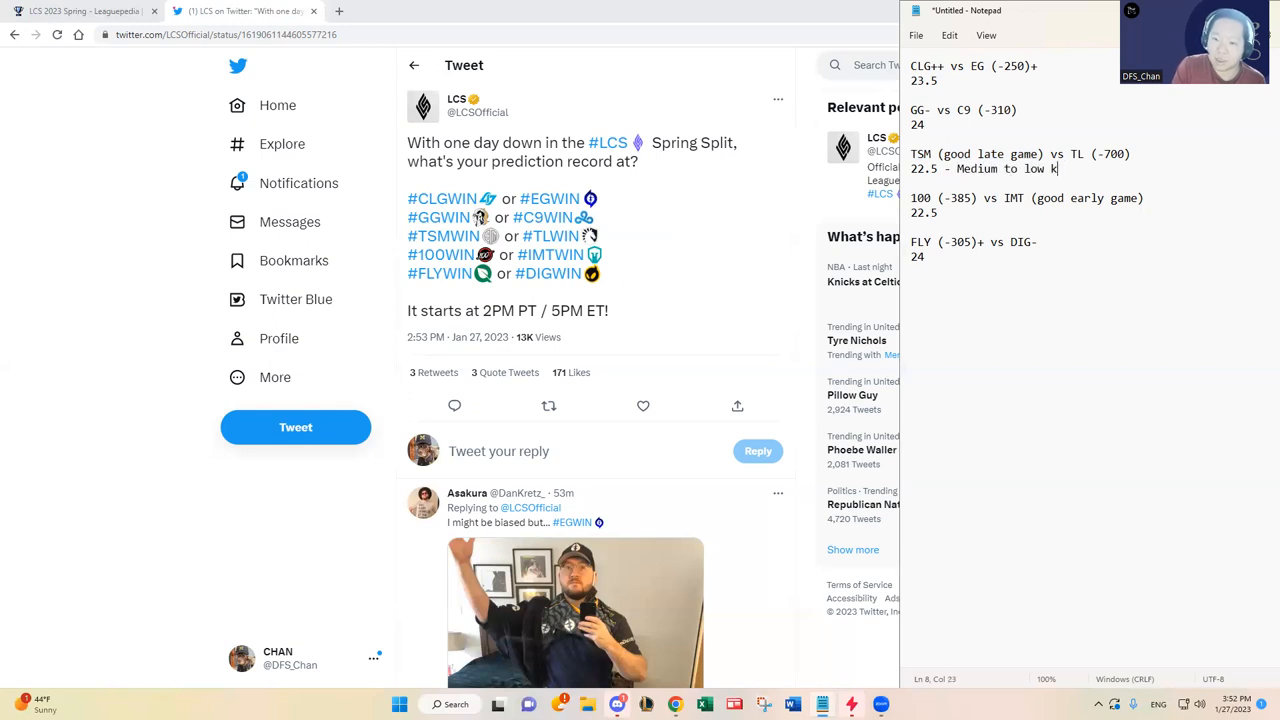
text(ill upside)
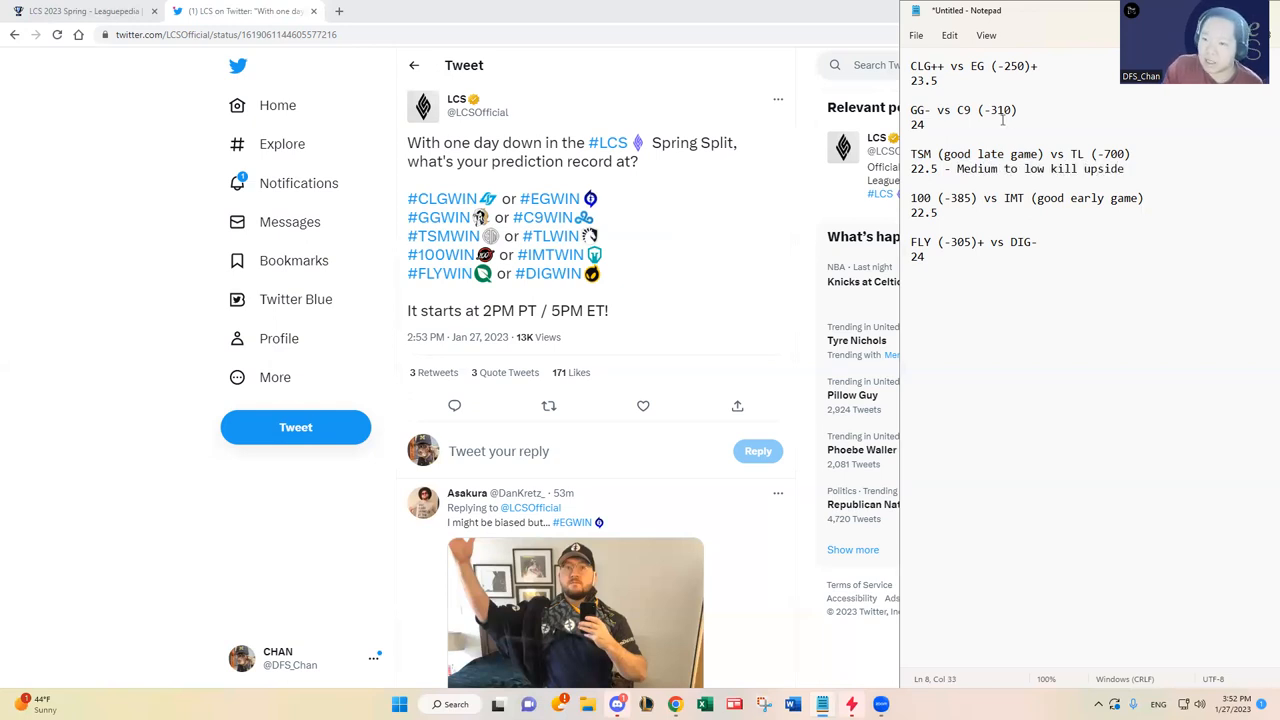
click(1133, 153)
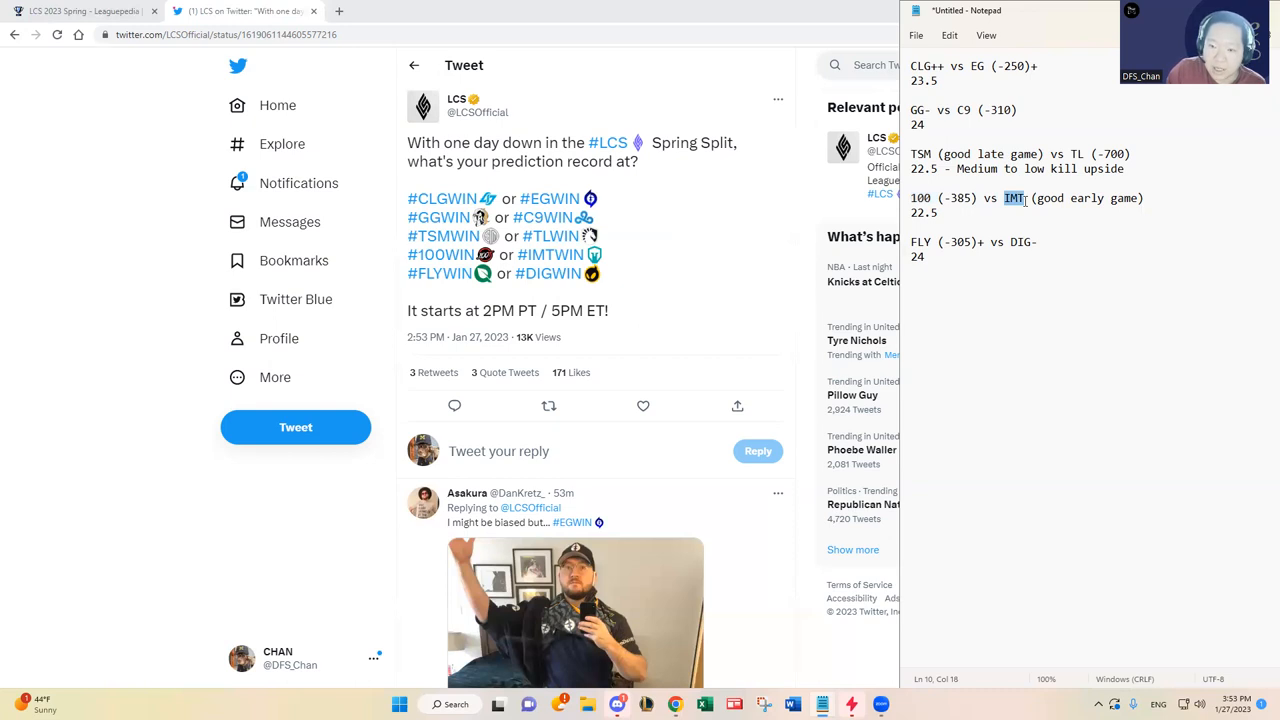
Append ' - Medium to low kill upside' after 100 vs IMT's 22.5 total
drag(1002, 197, 1147, 197)
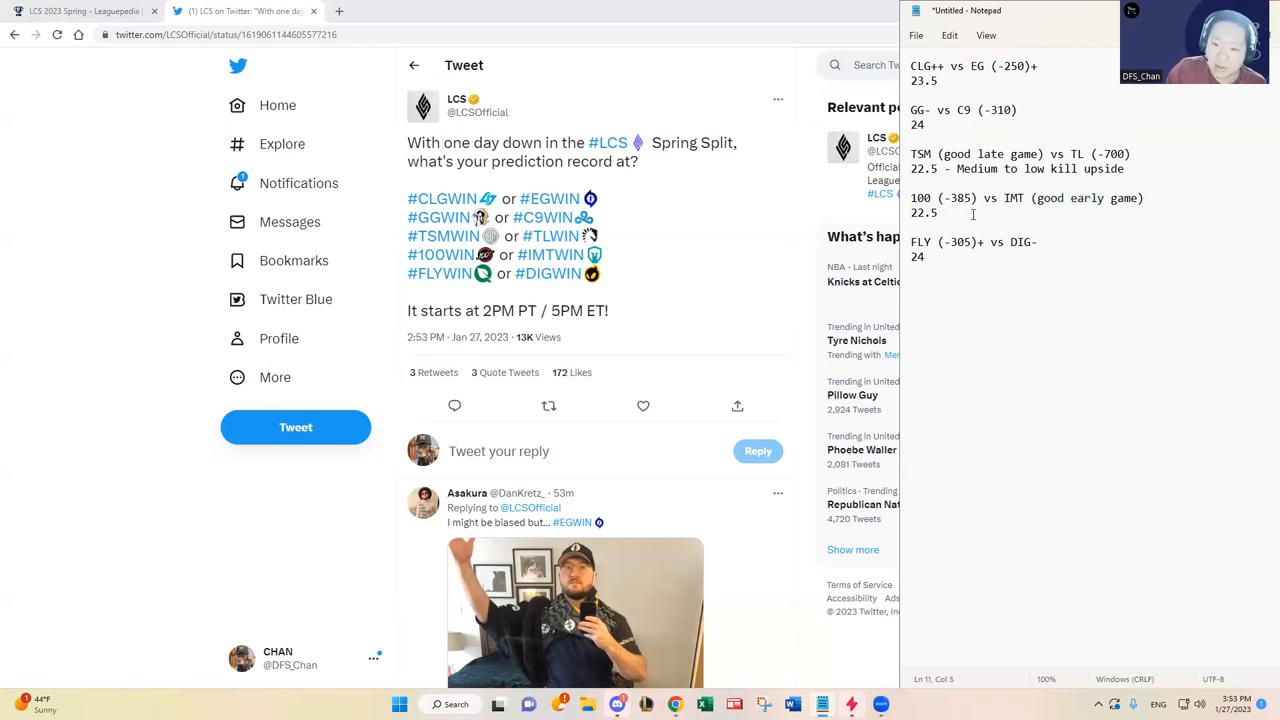
click(975, 198)
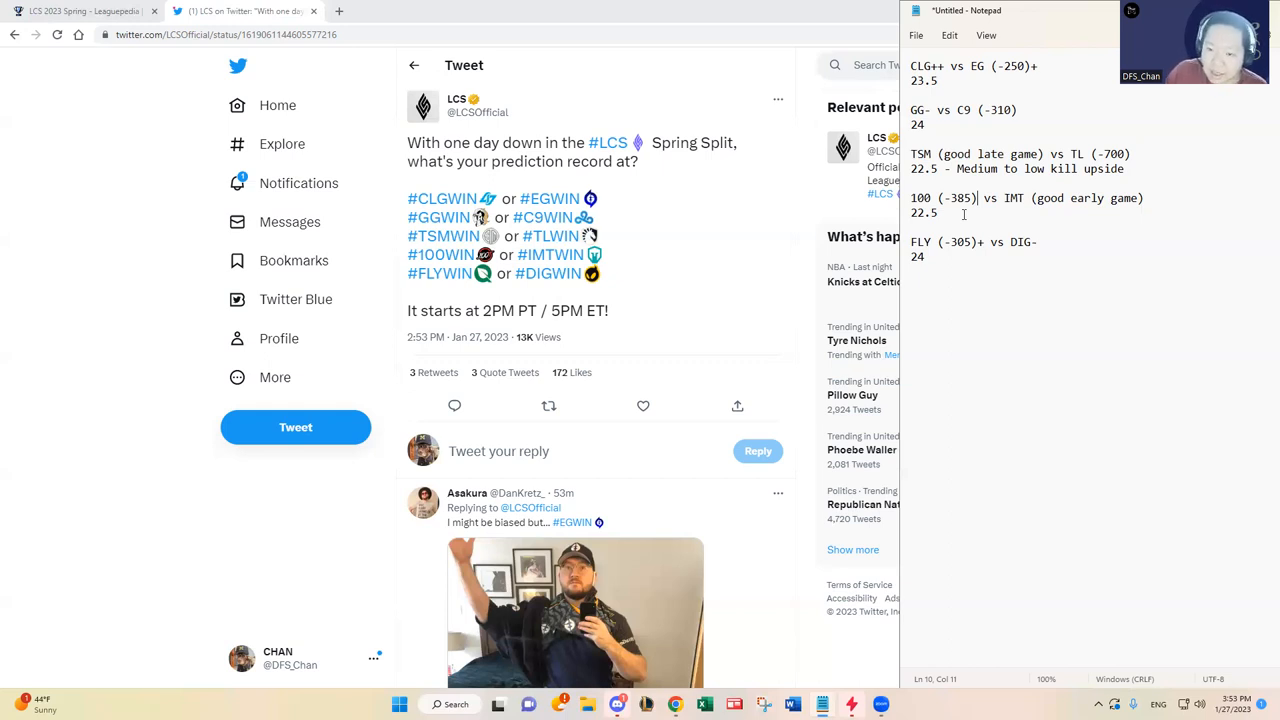
text(- Me)
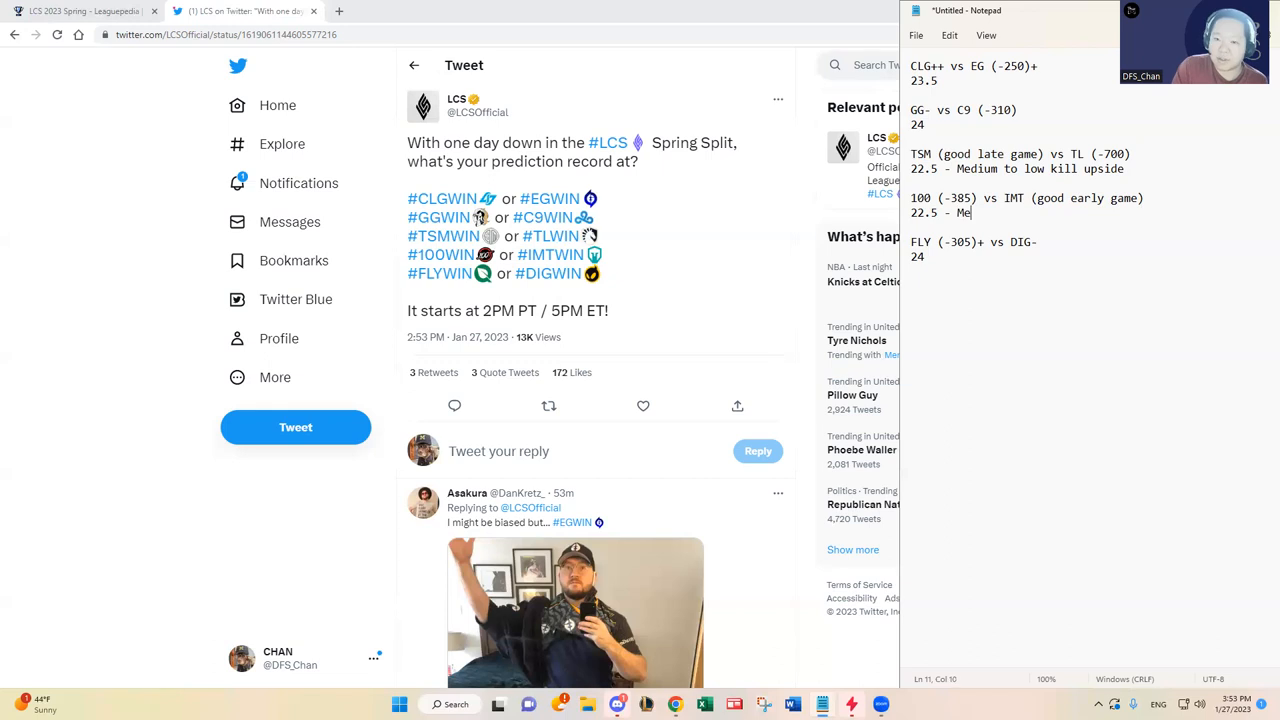
text(dium to low kill upsi)
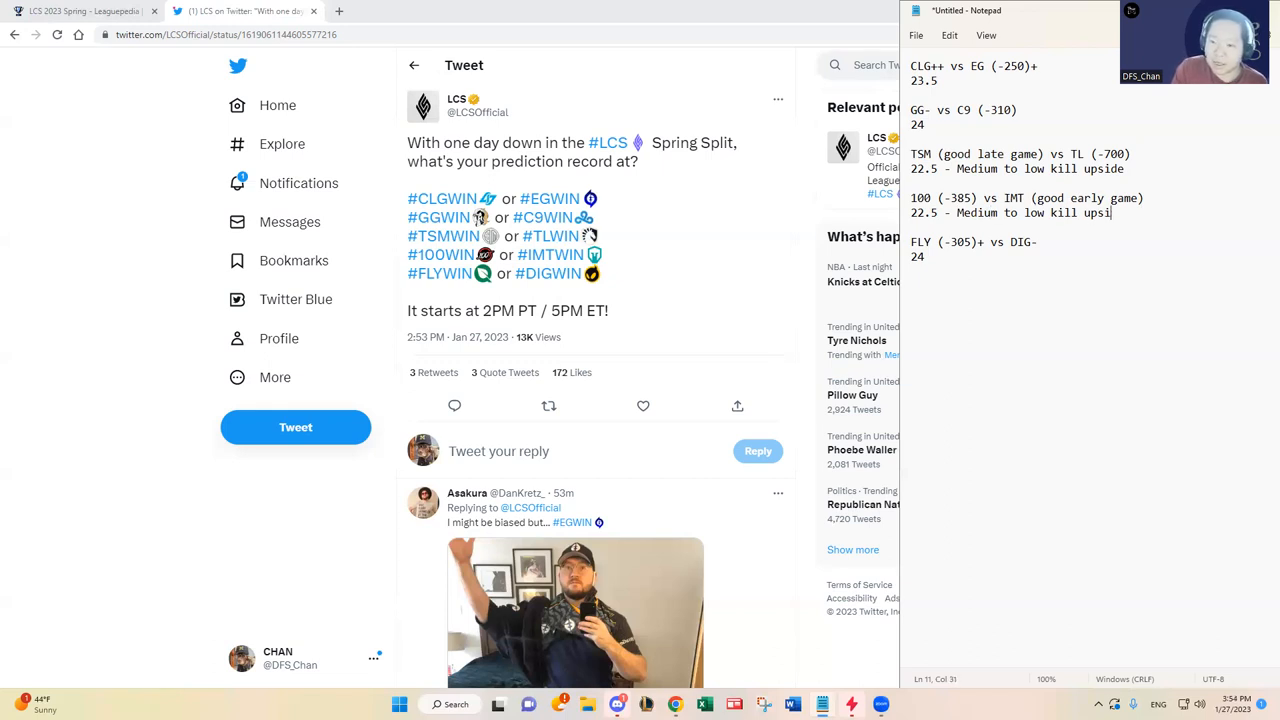
text(de)
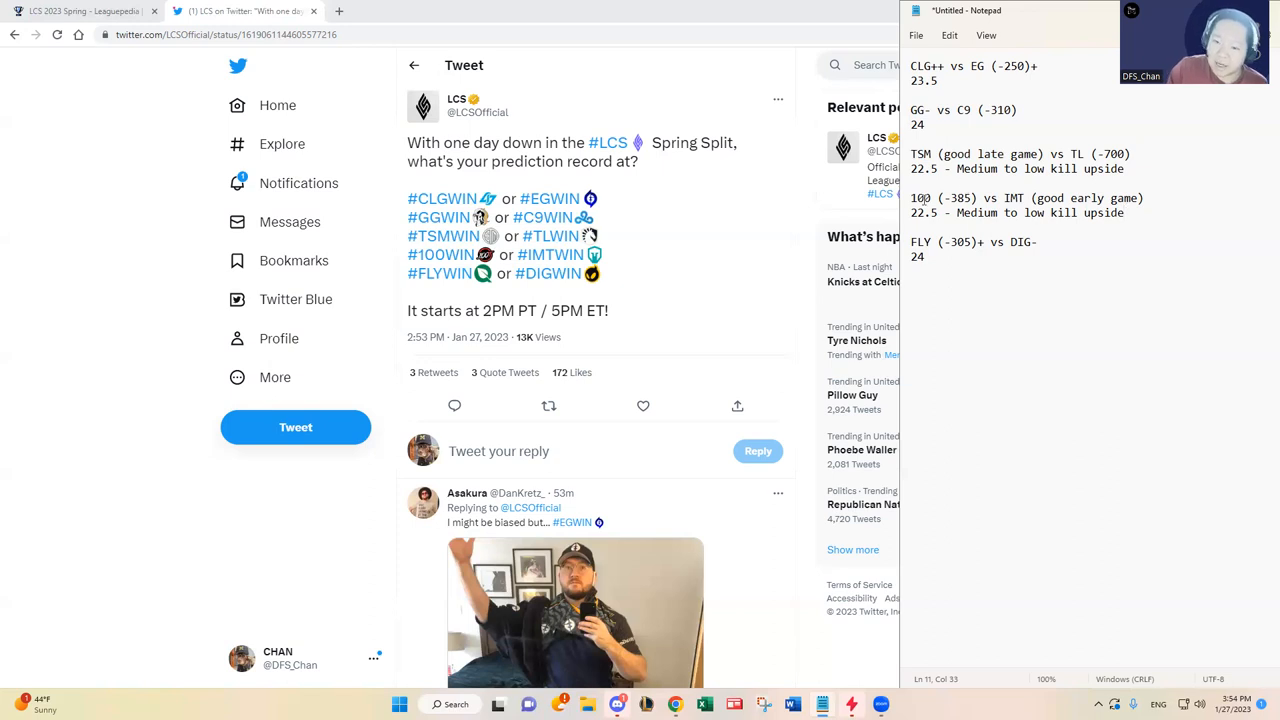
click(1138, 153)
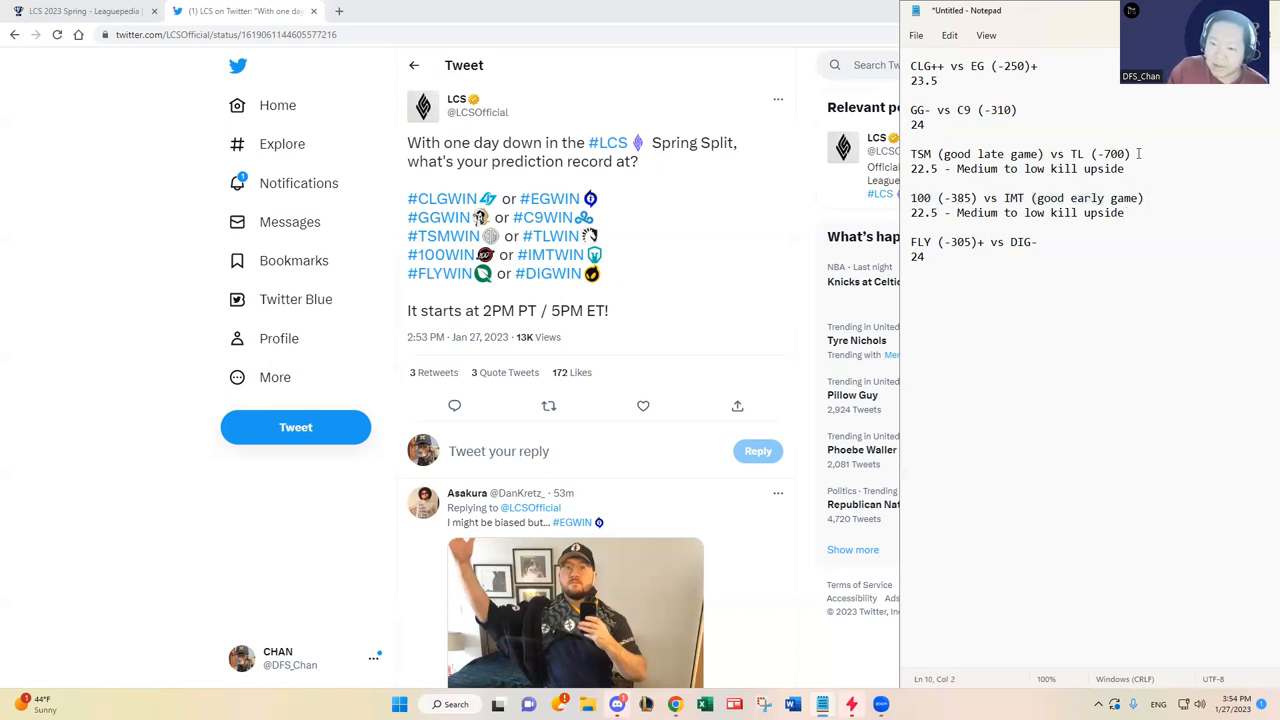
click(1133, 213)
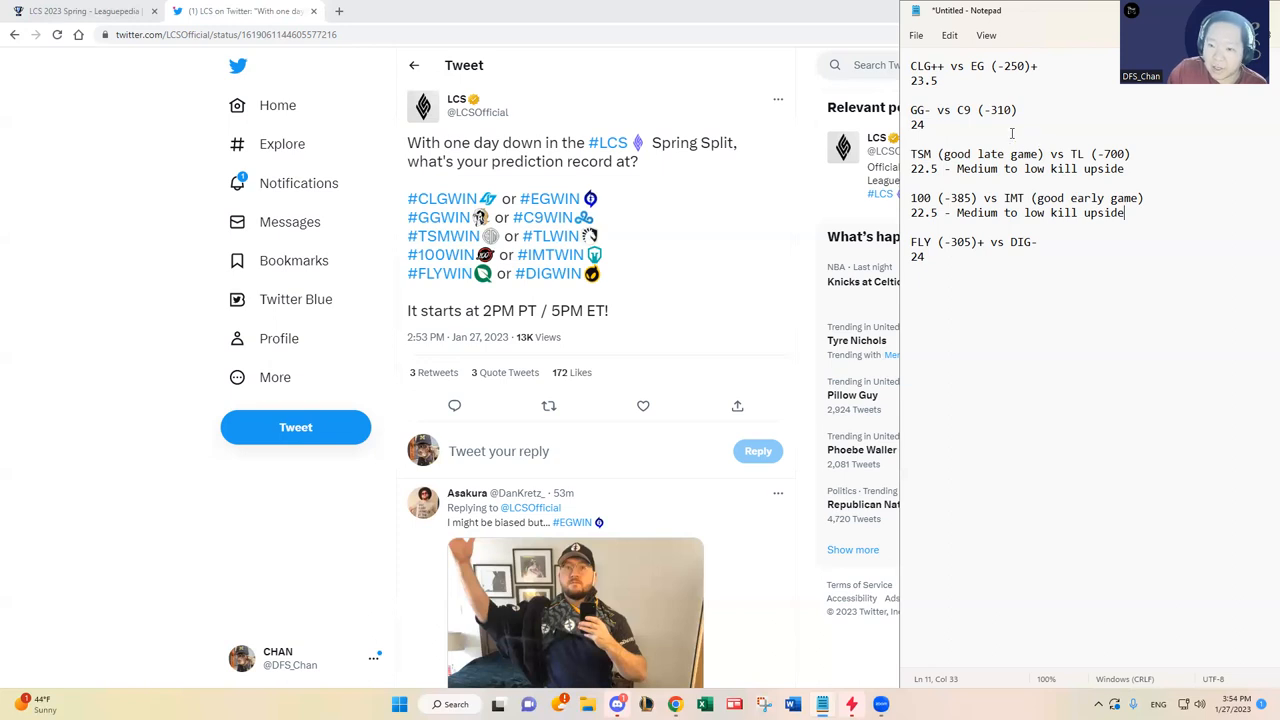
double_click(962, 110)
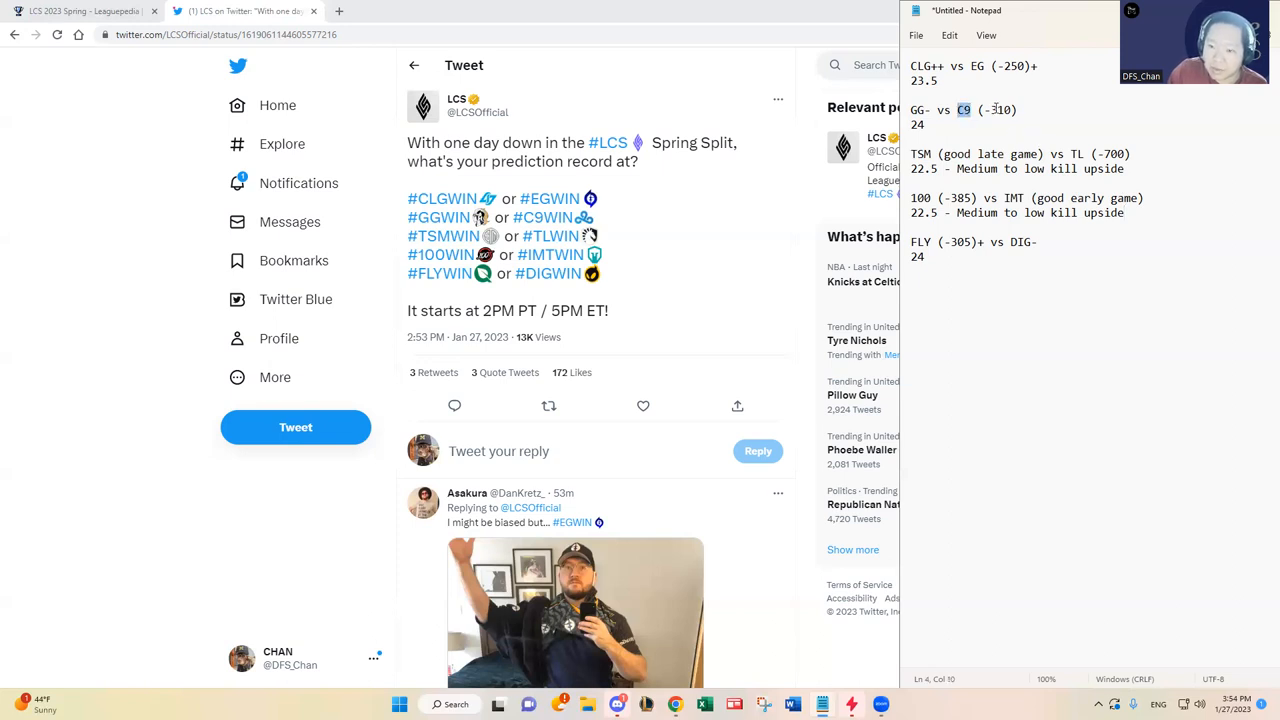
drag(962, 109, 1017, 109)
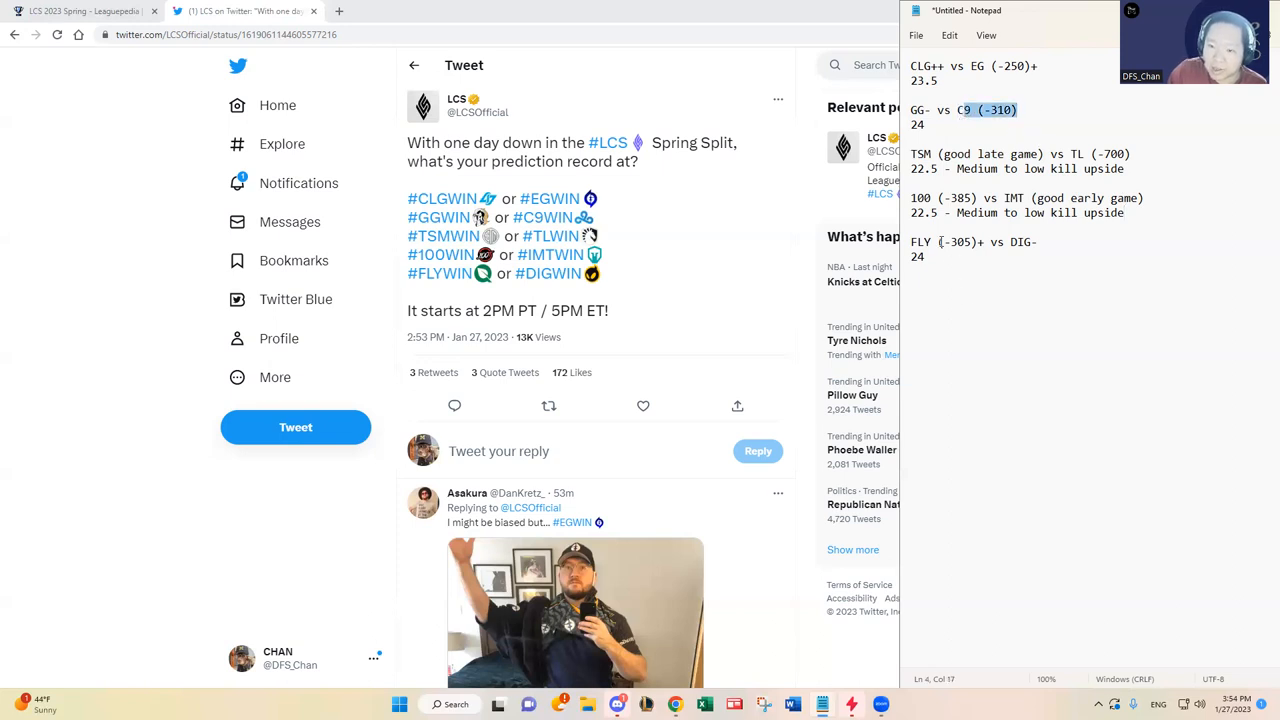
click(927, 256)
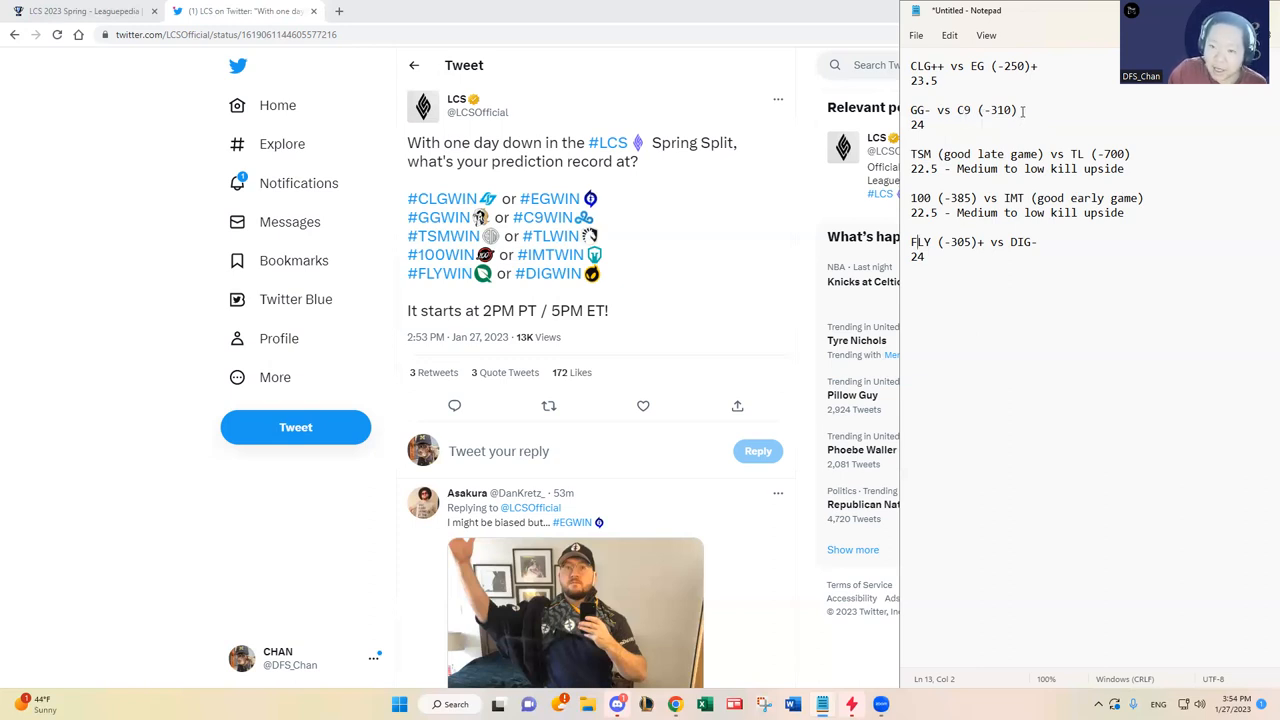
click(1018, 110)
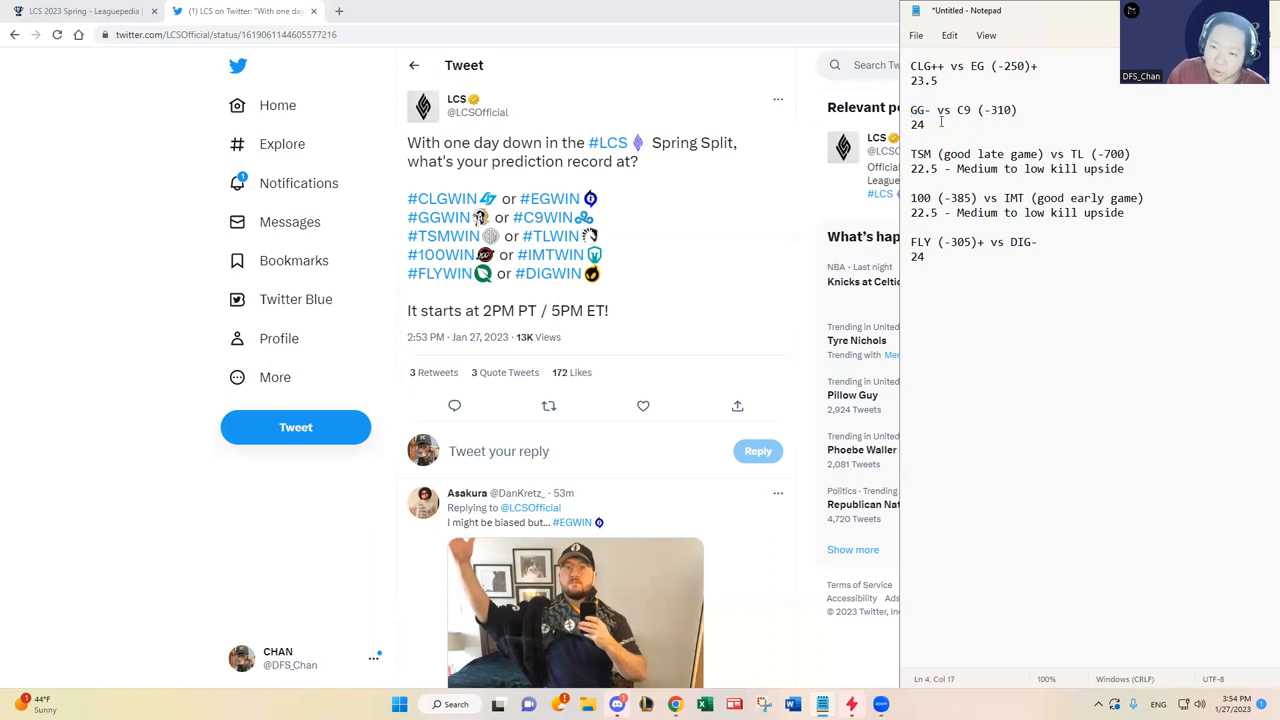
click(930, 125)
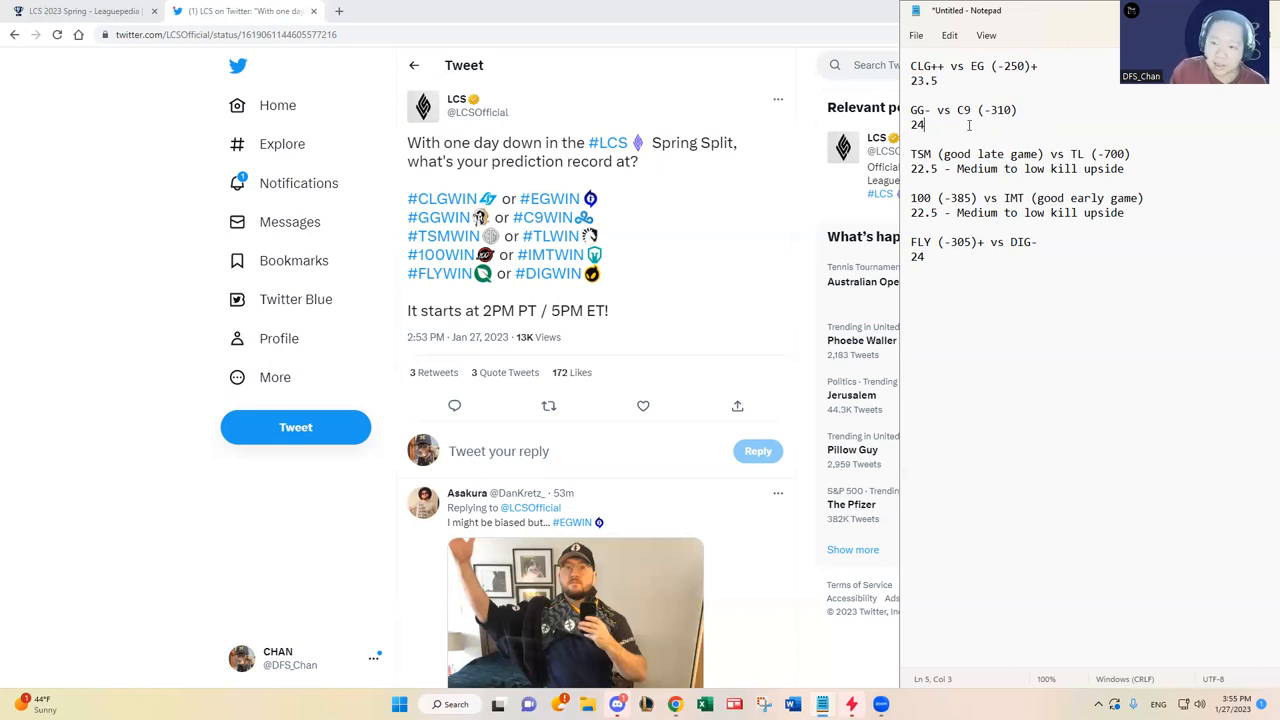
Type ' - Medium to high kill upside potentially' after GG vs C9's 24 total
text(- Mediu)
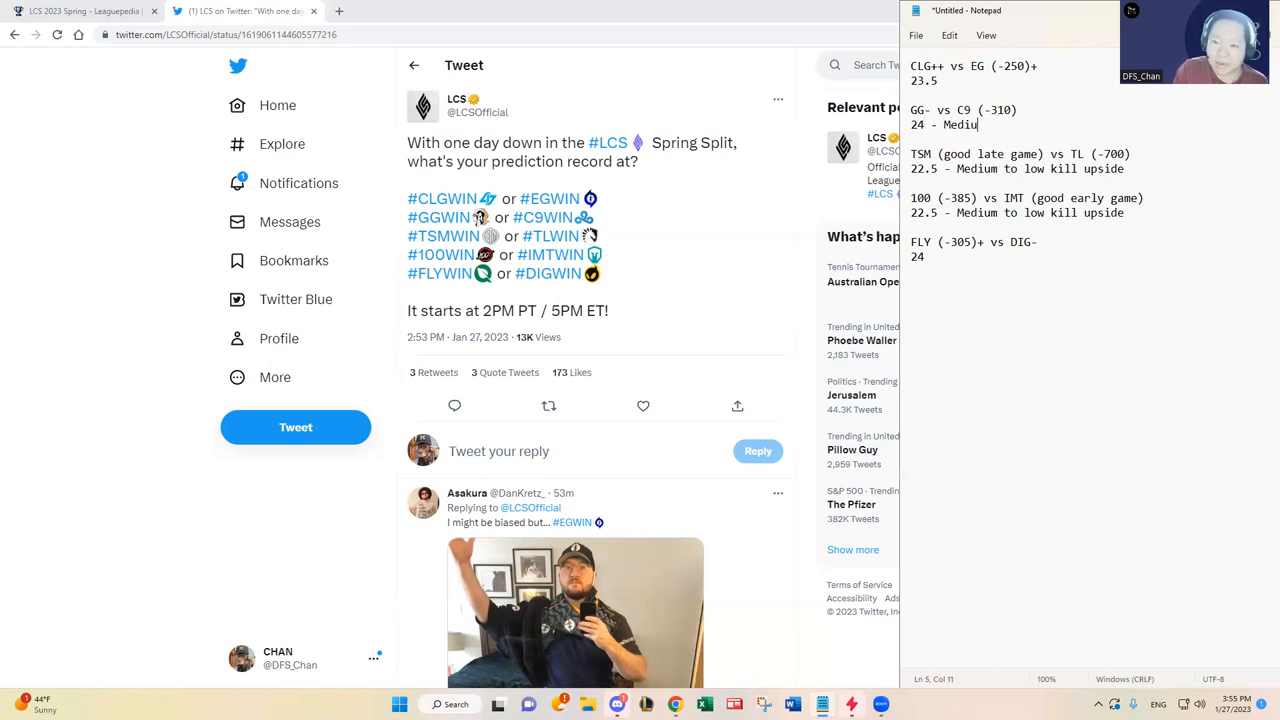
text(m to high kill upside potentially)
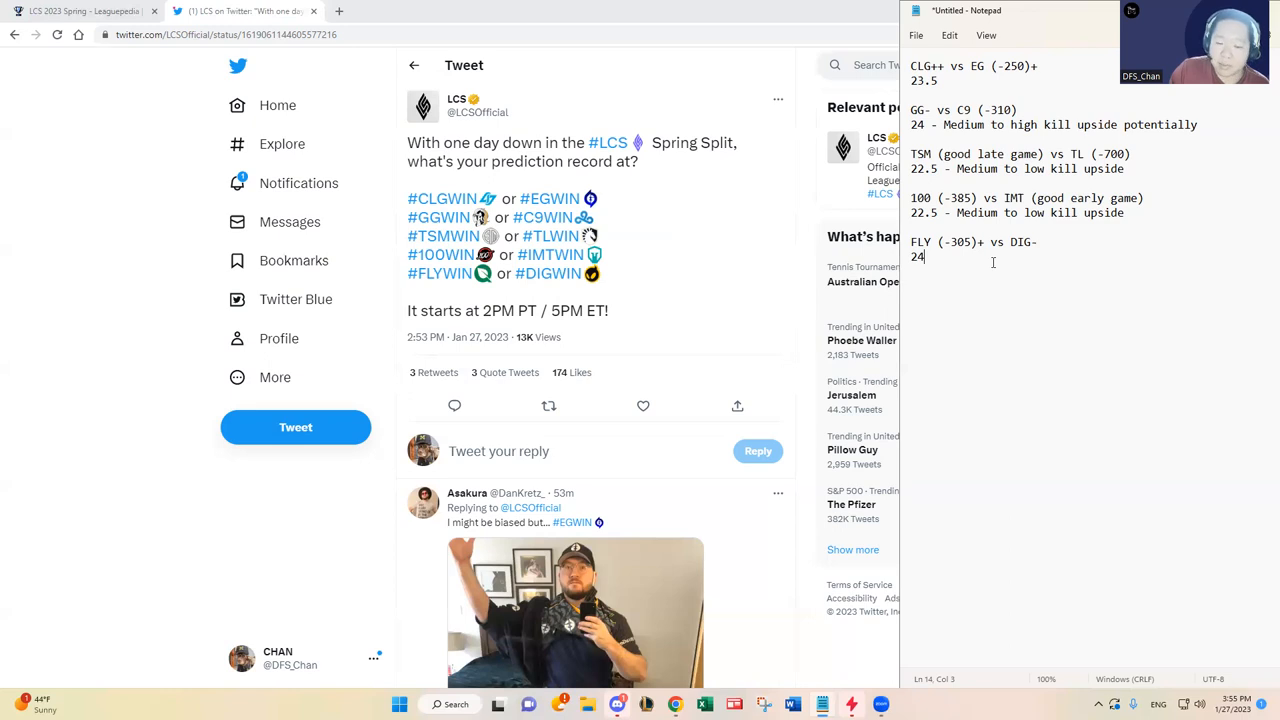
mouse_move(995, 263)
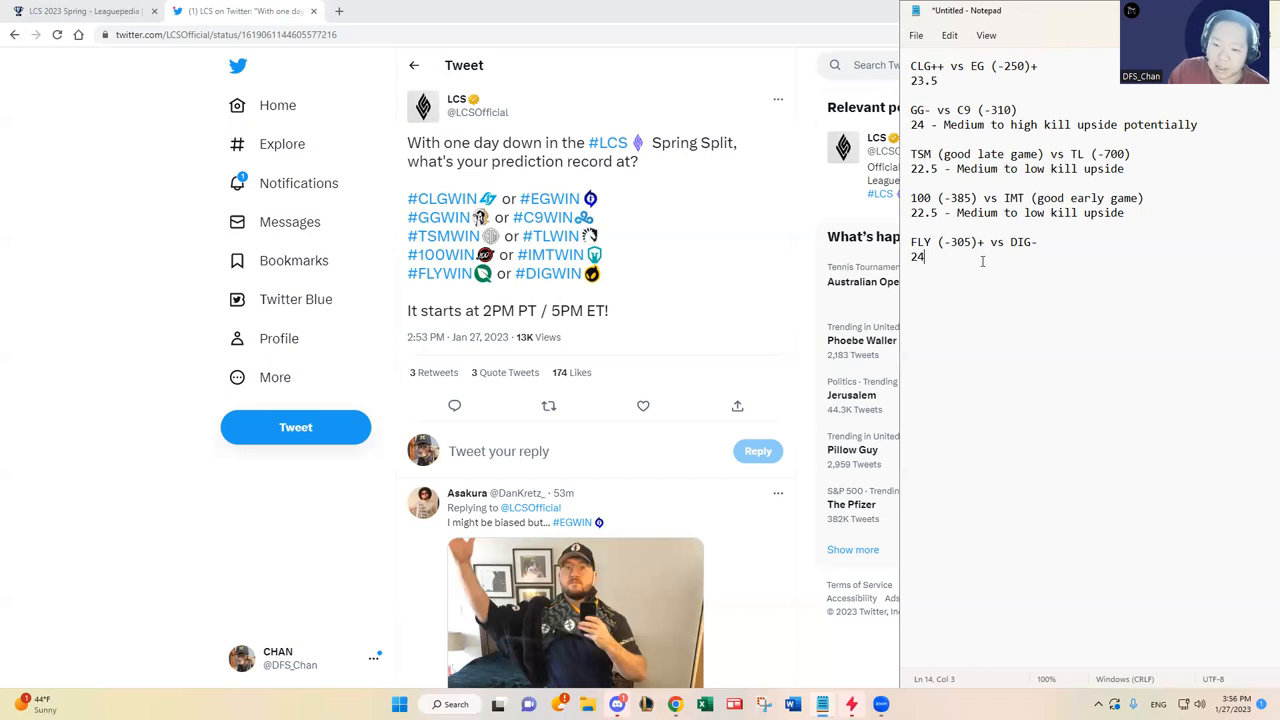
Append ' - Medium to high kill upside potentially' after FLY vs DIG's 24 total
double_click(1022, 242)
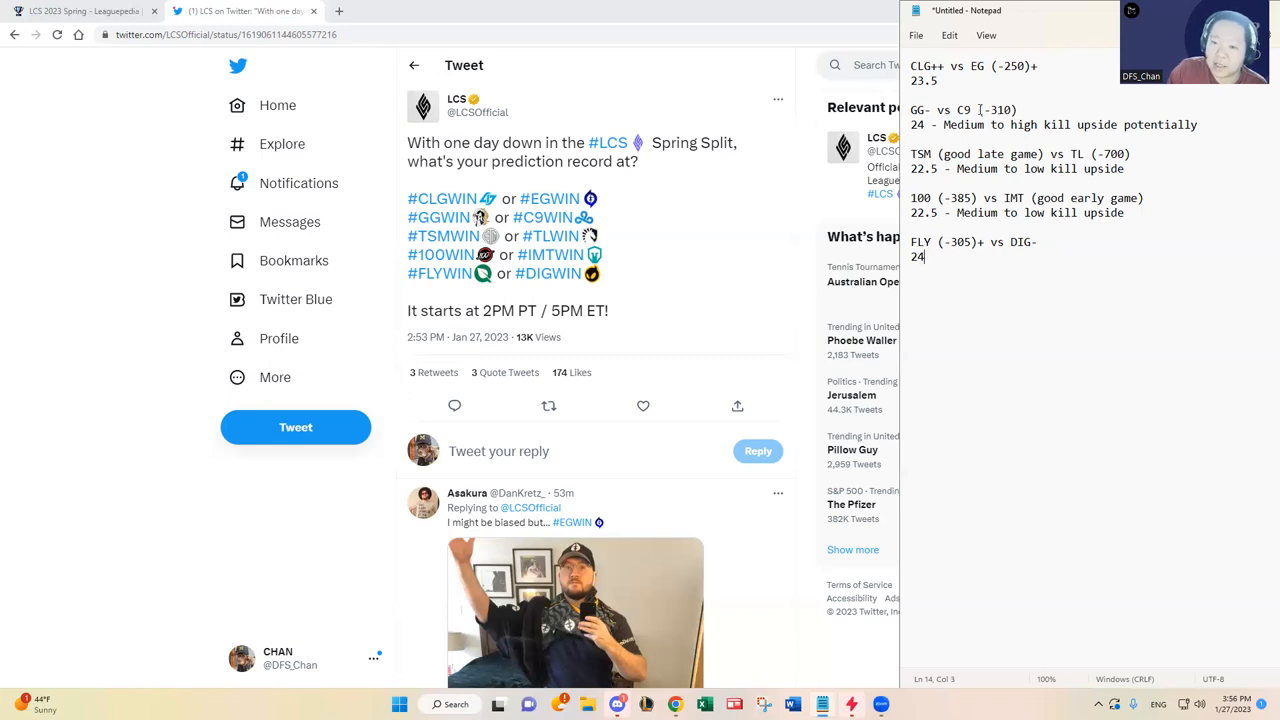
text(- Medium to high kill upside potentia)
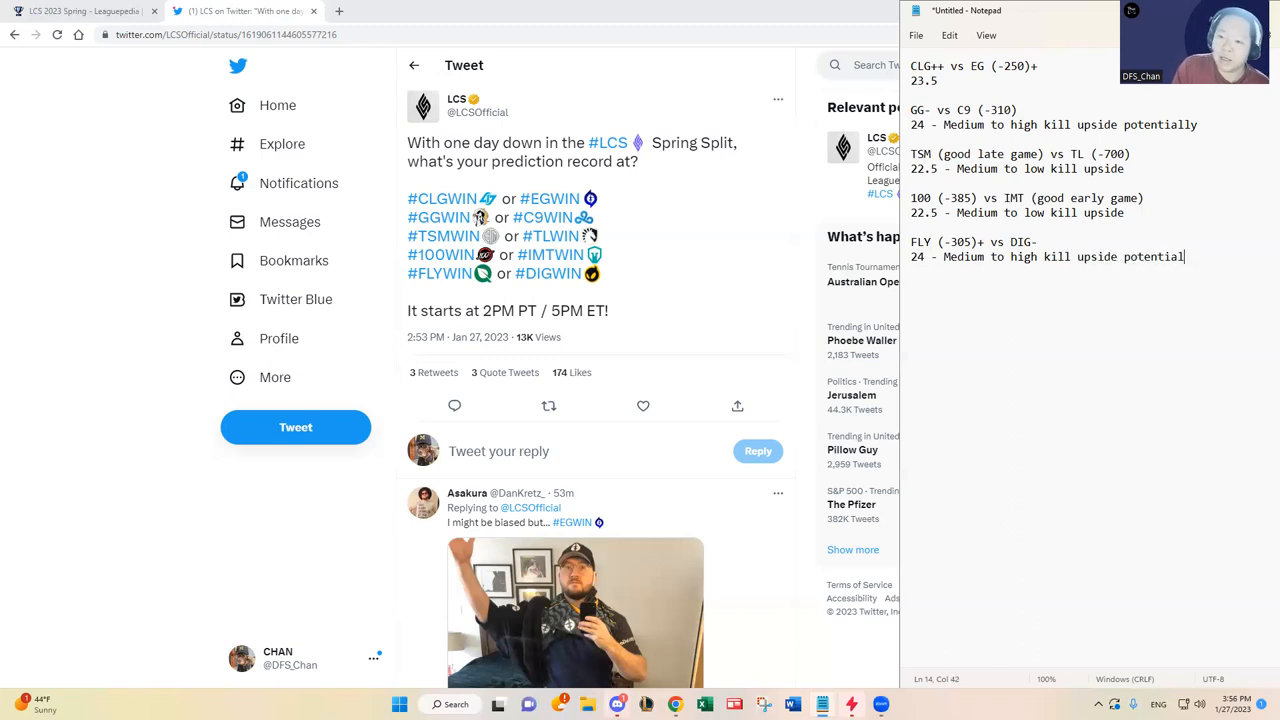
text(ly)
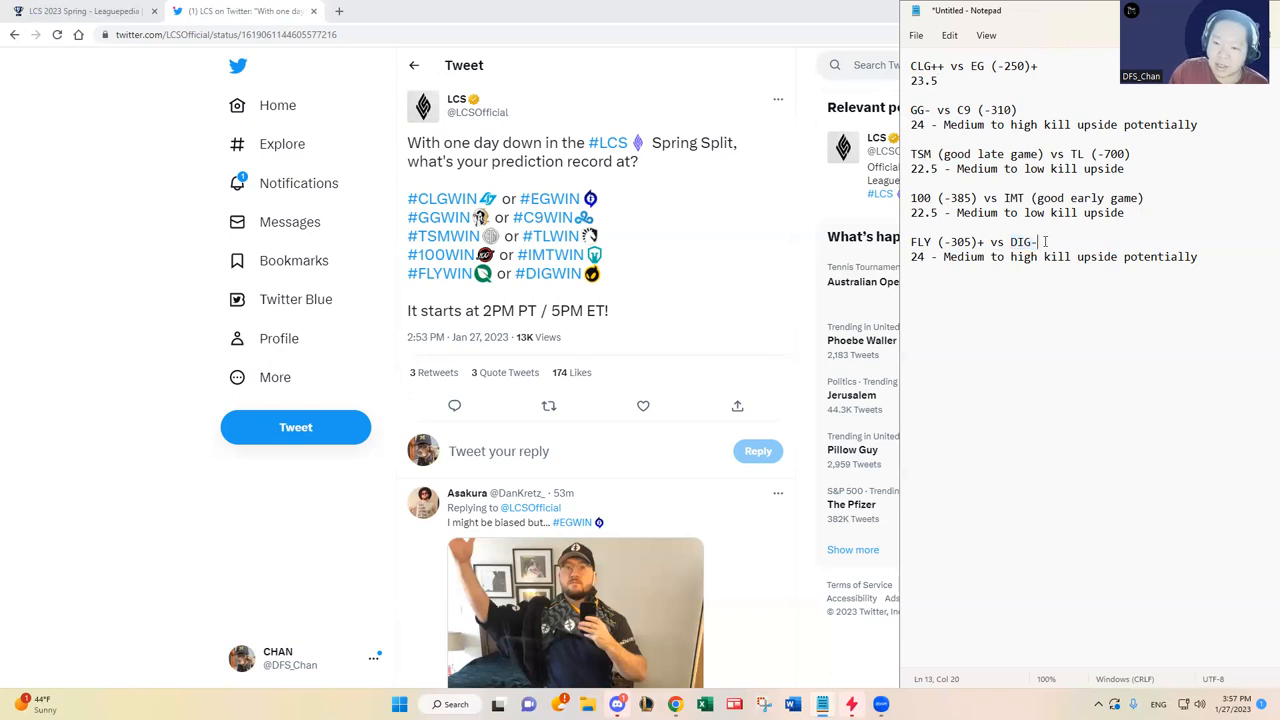
click(941, 66)
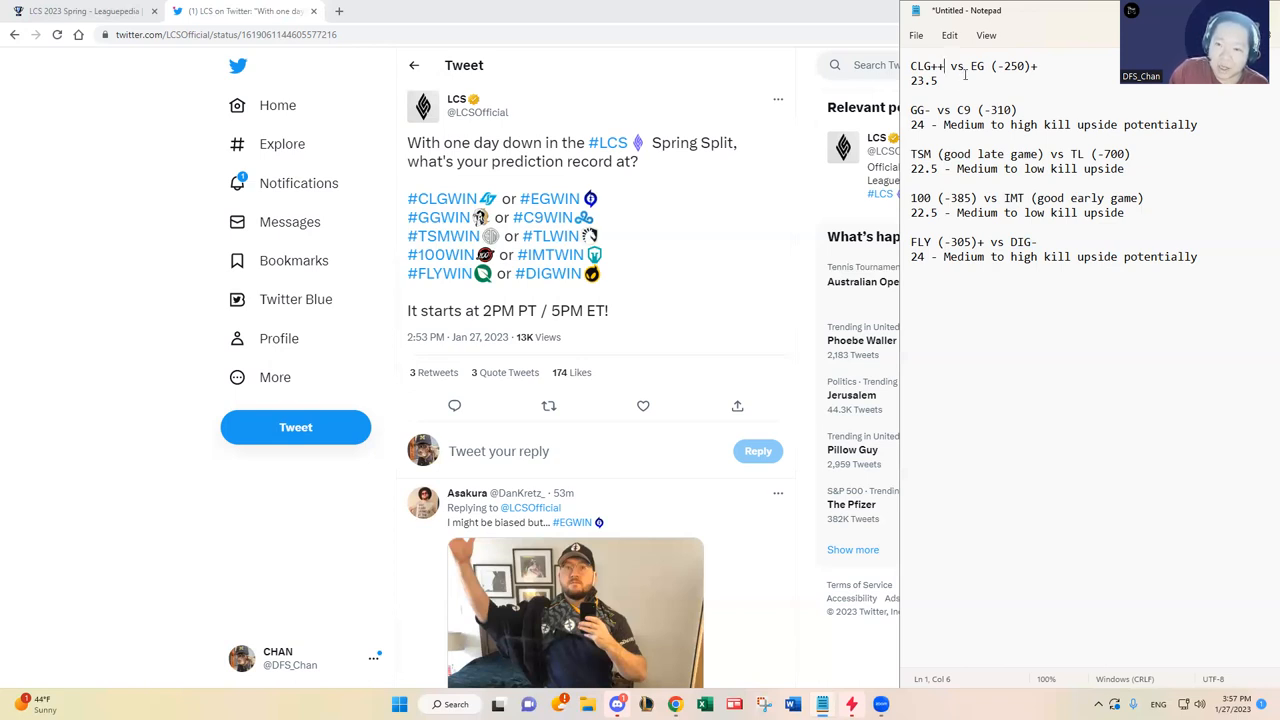
double_click(977, 66)
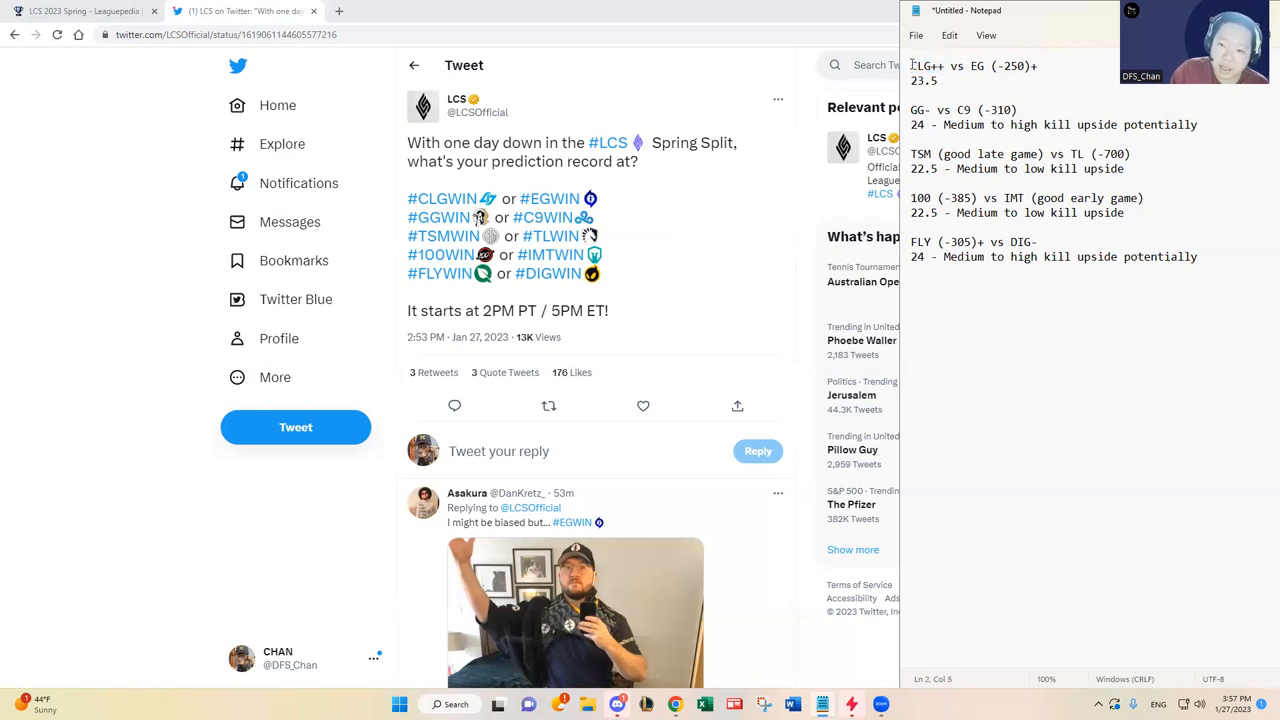
double_click(924, 66)
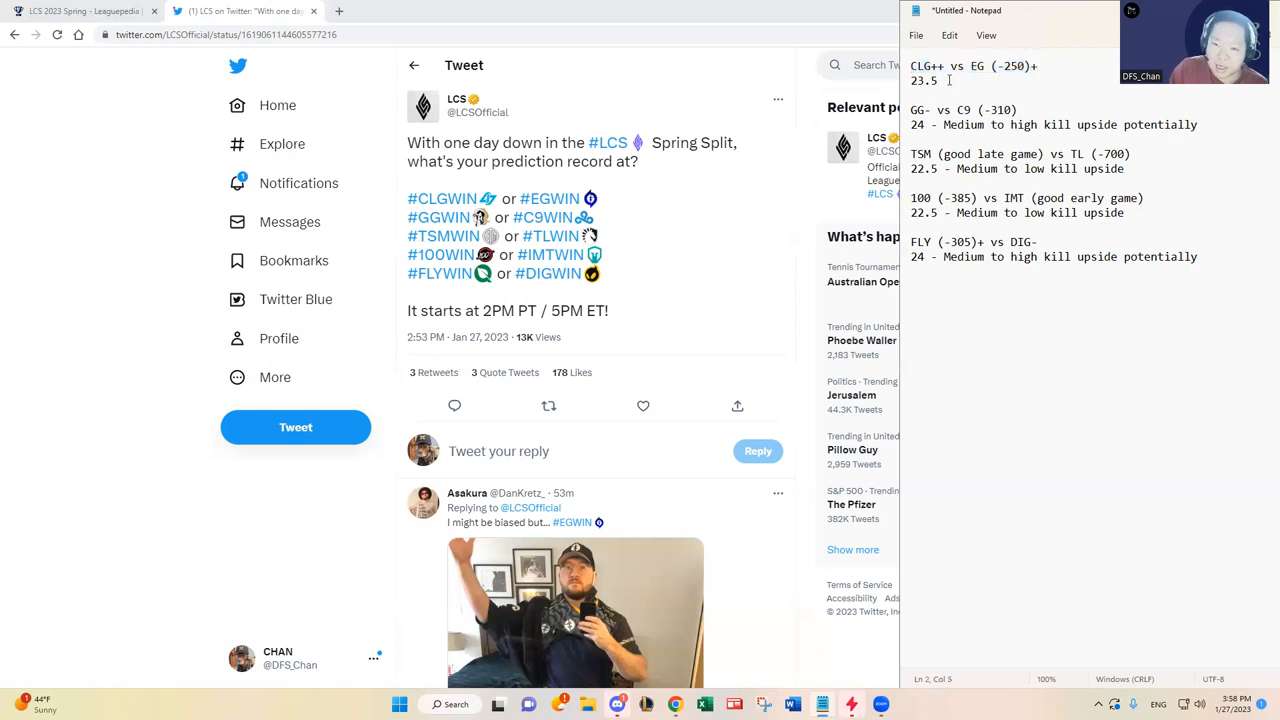
Finish CLG vs EG's 23.5 note 'Medium to high kill upside potentially', then select DIG
text(-)
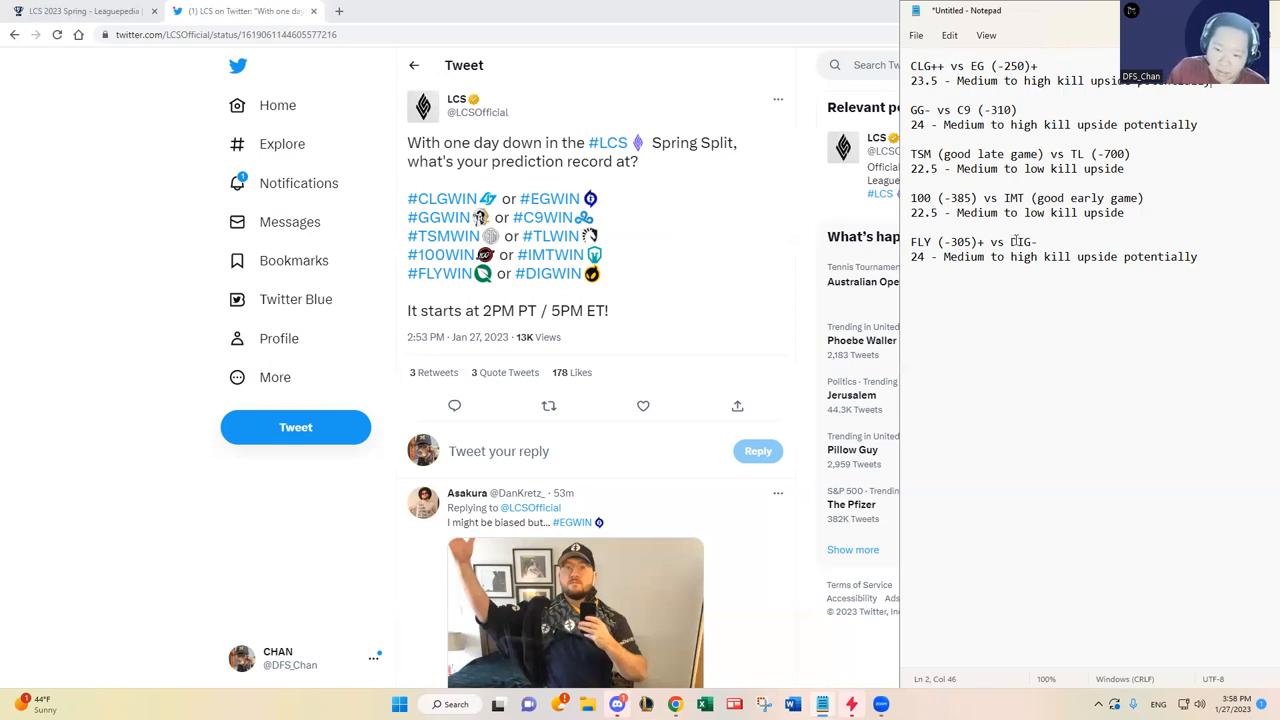
double_click(1022, 242)
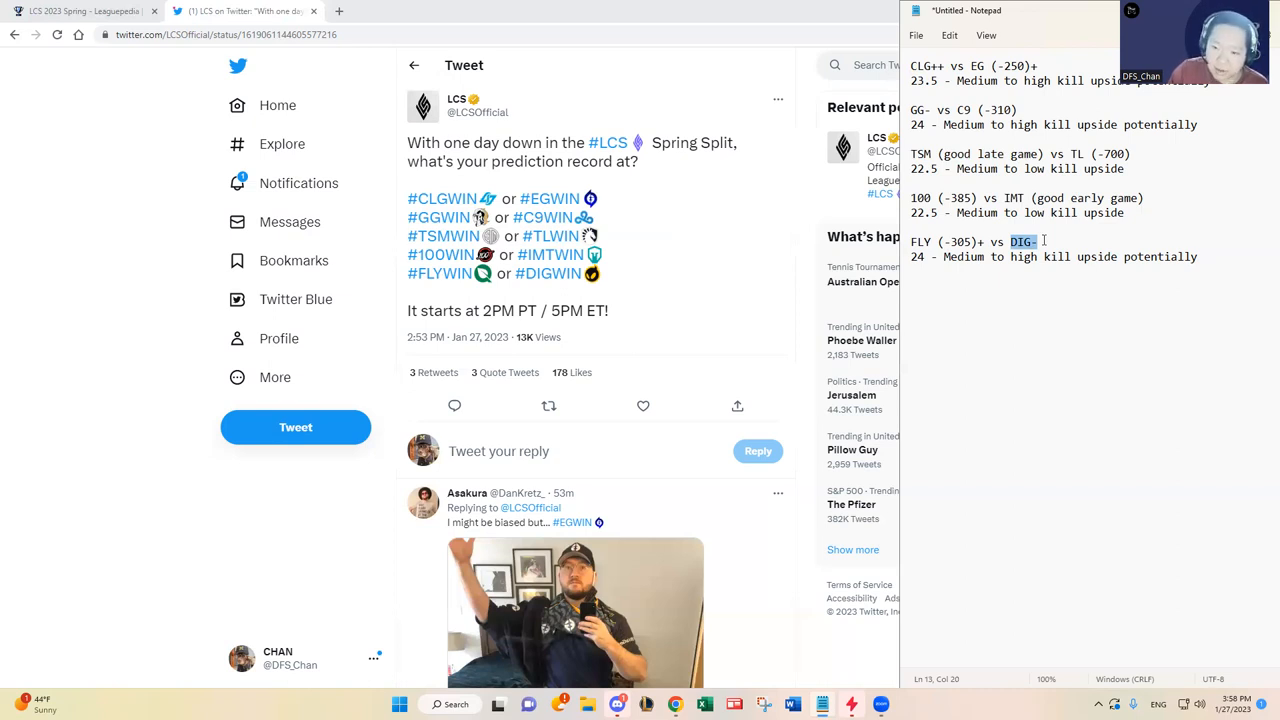
click(1040, 241)
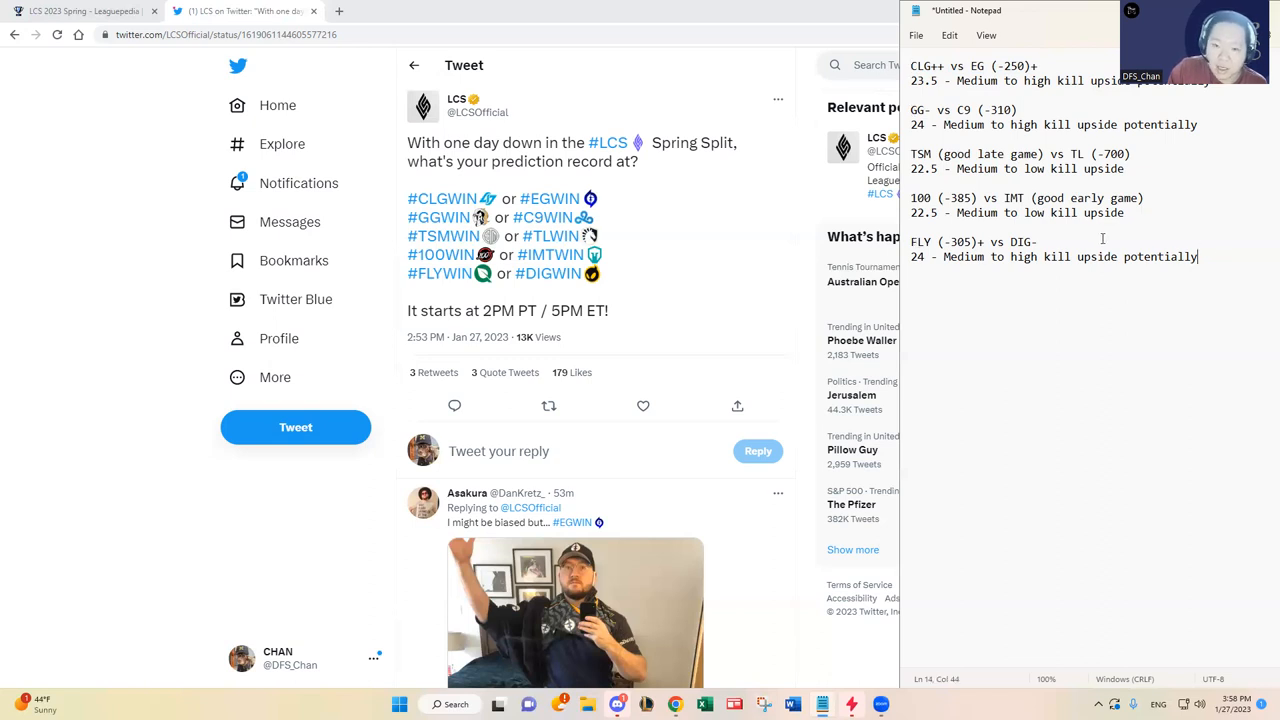
mouse_move(1032, 321)
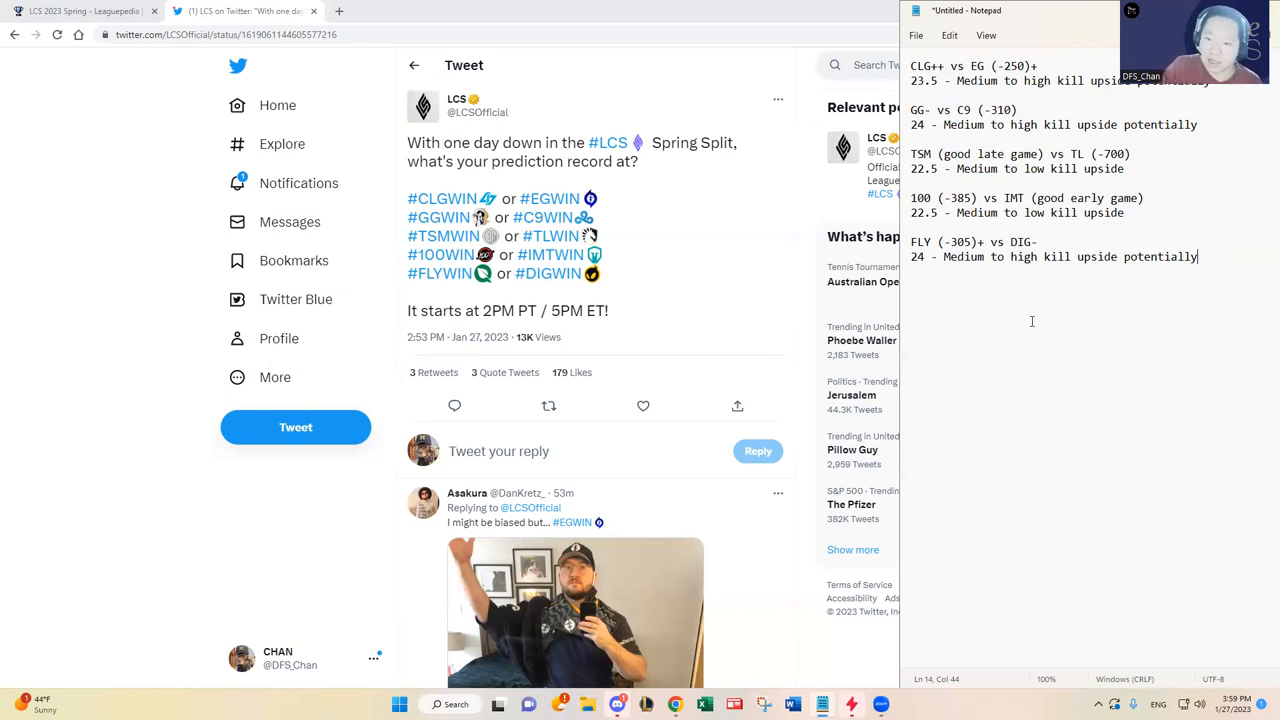
mouse_move(1085, 314)
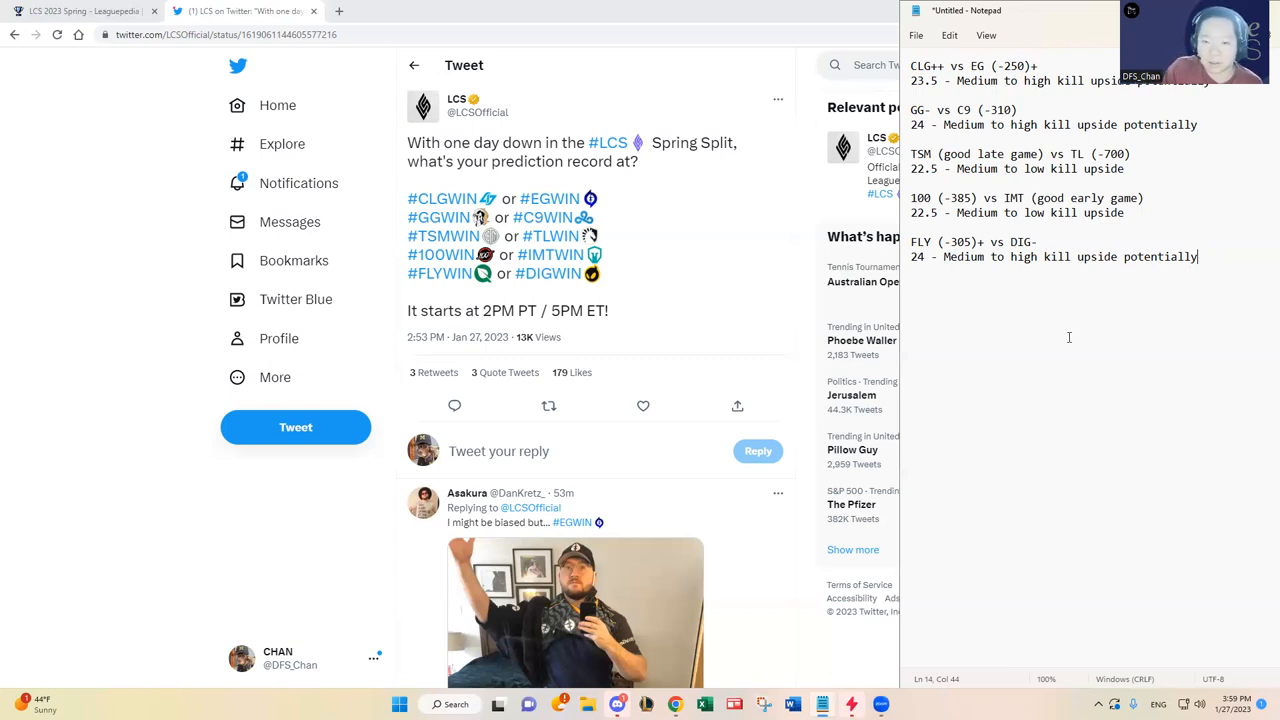
mouse_move(1060, 340)
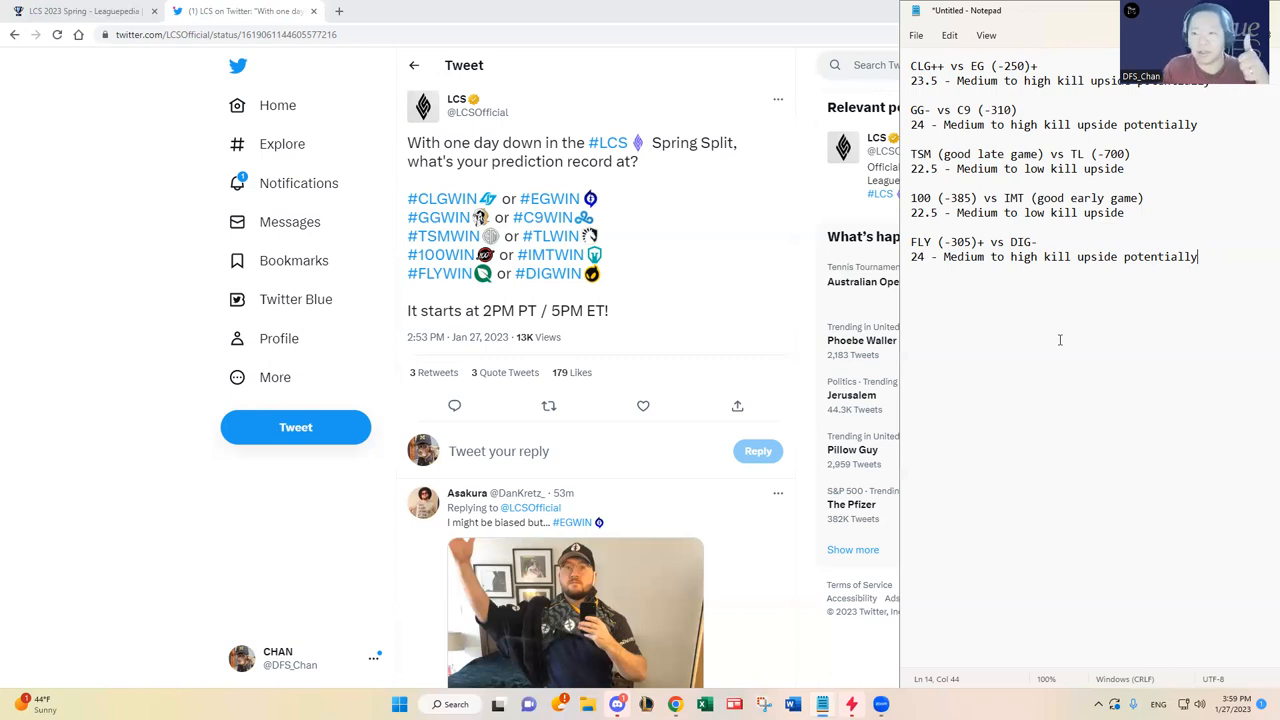
mouse_move(750, 663)
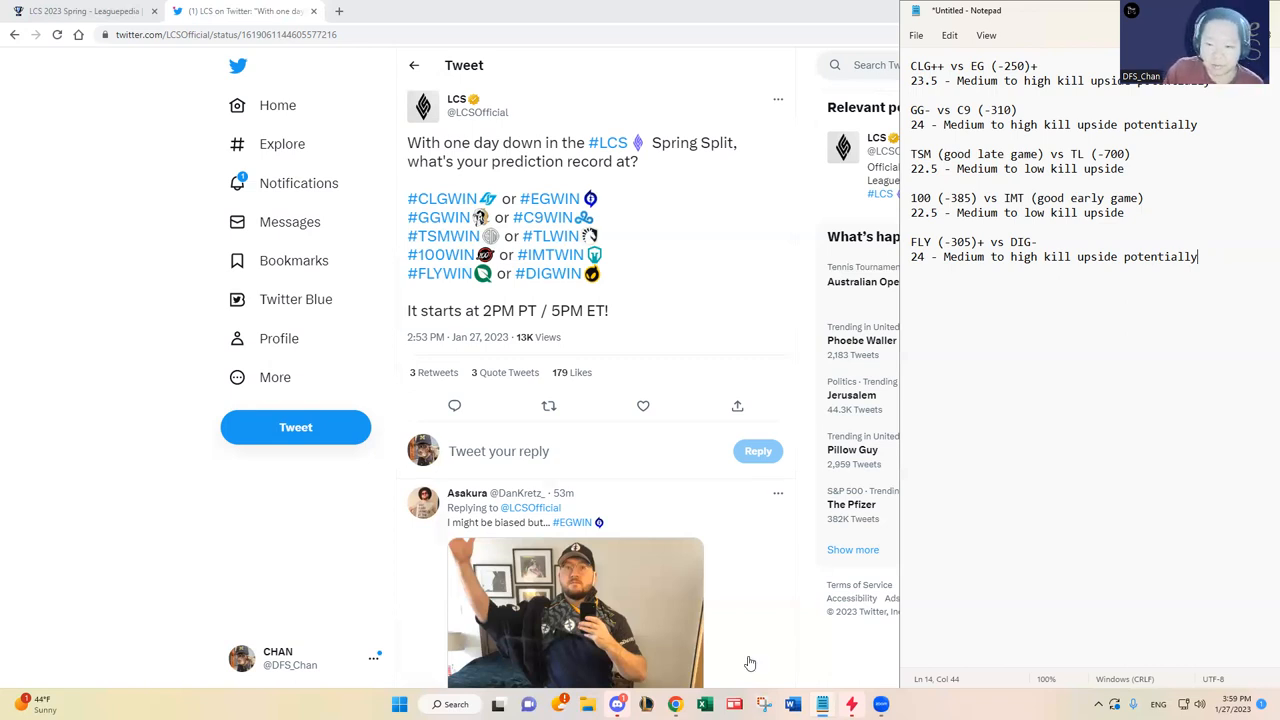